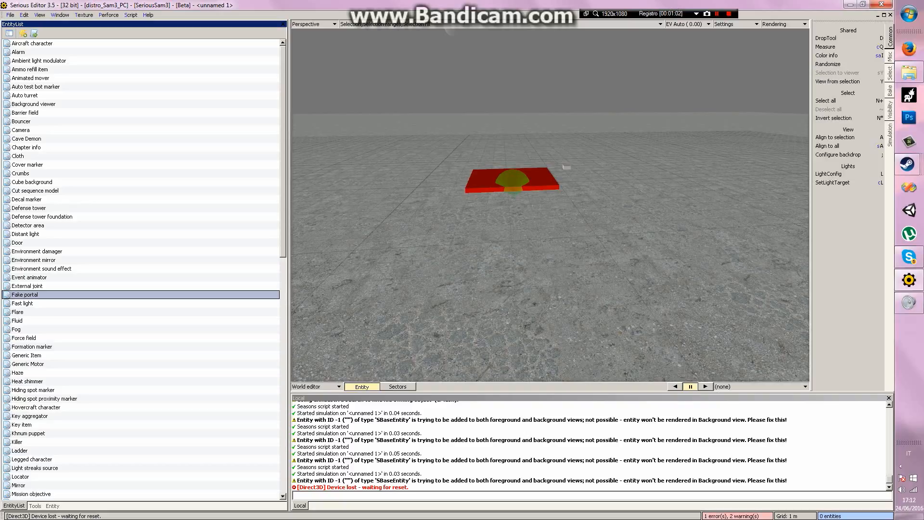
Step: Place a Camera entity from the EntityList in front of the red platform
left_click(20, 130)
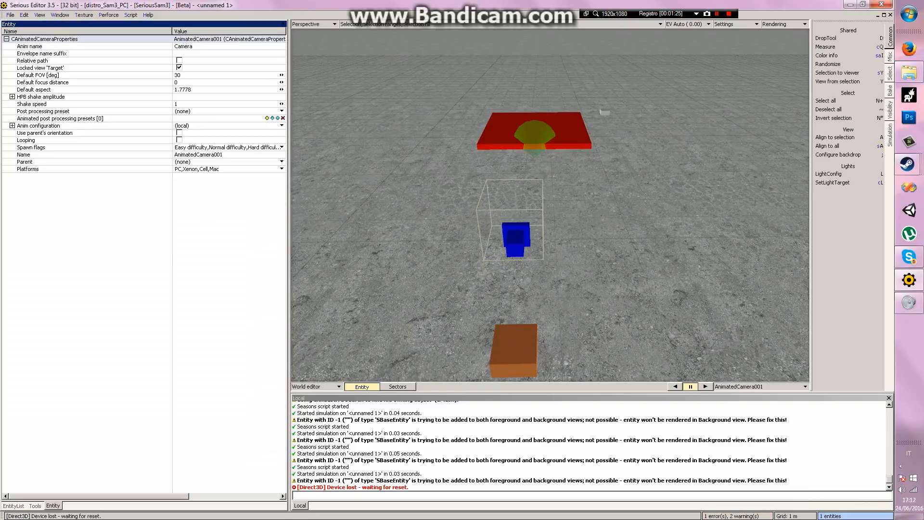
left_click(316, 386)
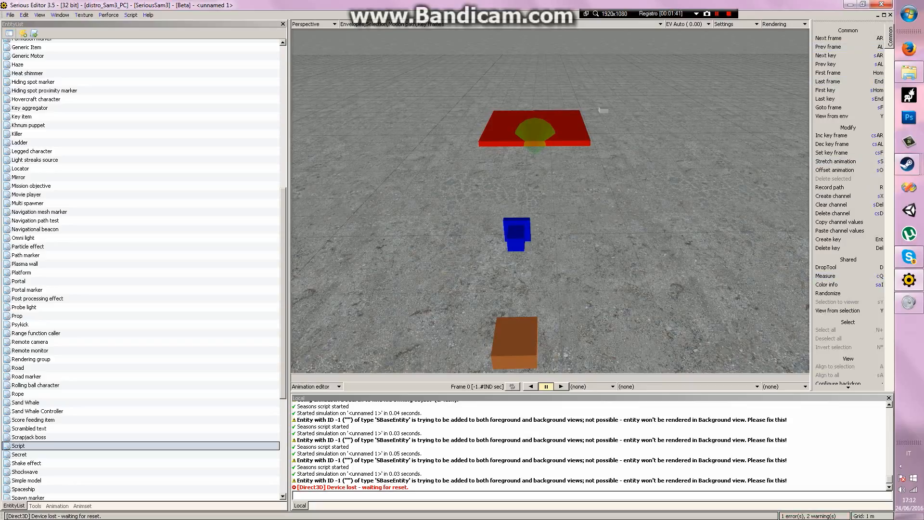
Step: Create a new animset named Animations from the animset actions
left_click(594, 395)
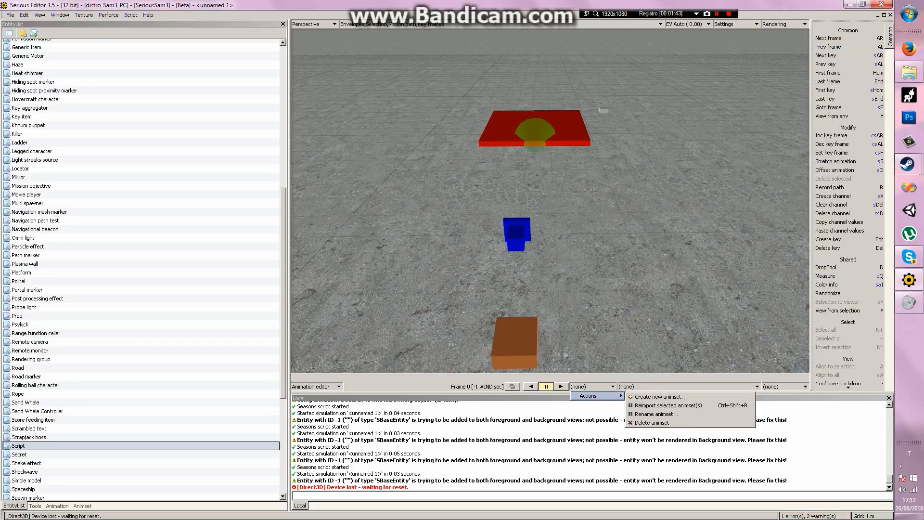
left_click(658, 395)
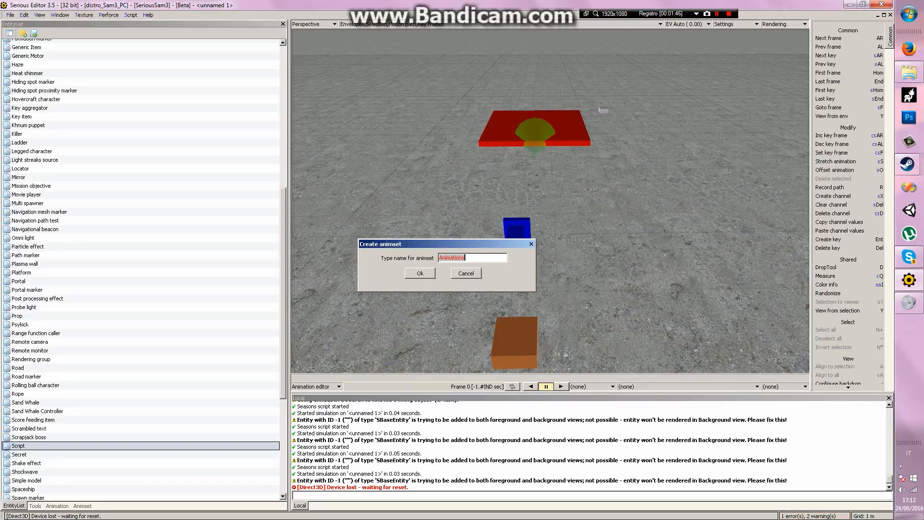
left_click(418, 273)
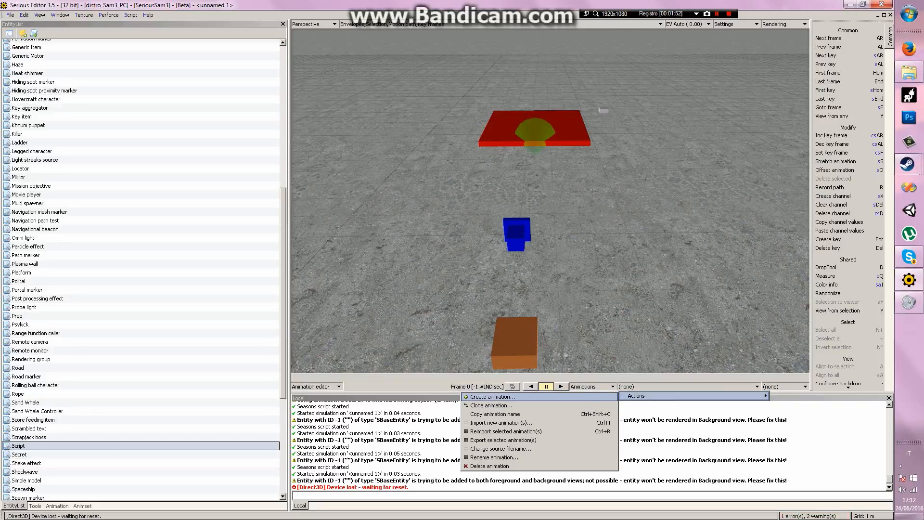
Step: Create a new animation named IntroCamera inside the Animations animset
left_click(494, 396)
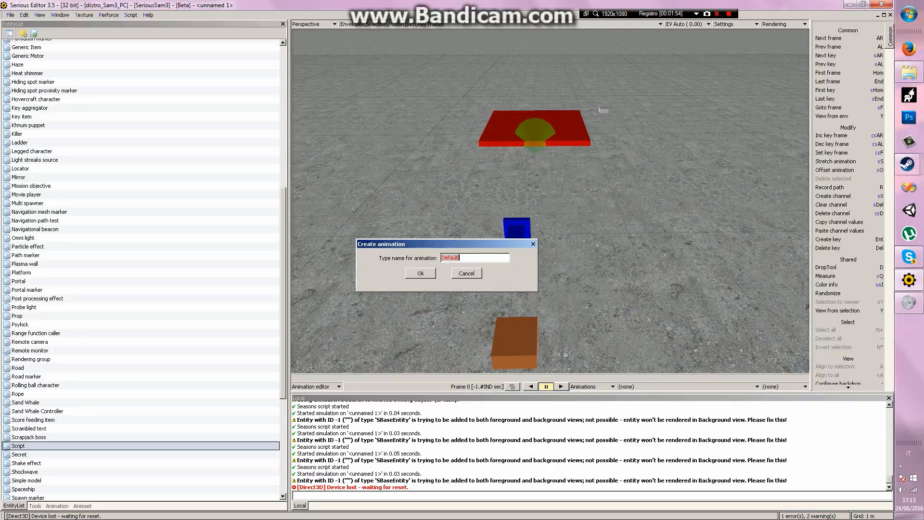
type("IntroCamera")
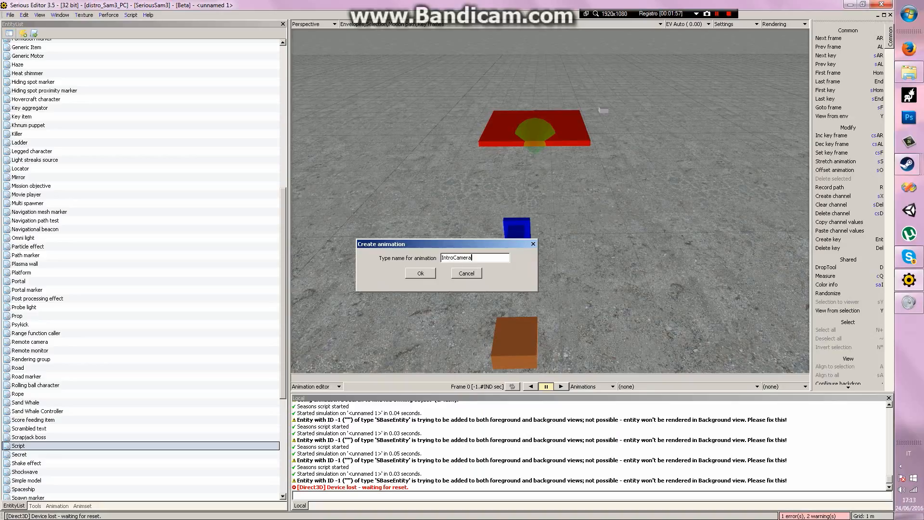
left_click(420, 273)
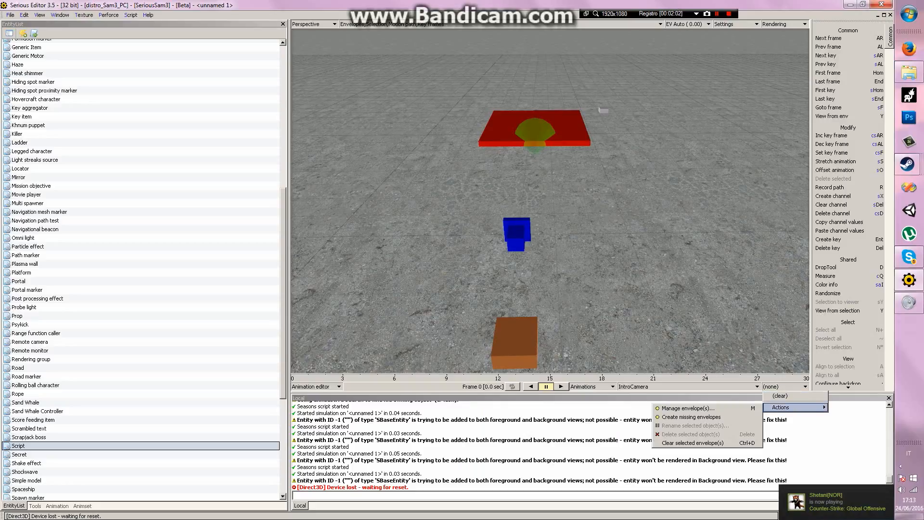
Step: Add a Camera envelope to IntroCamera via Manage envelopes and confirm
left_click(686, 408)
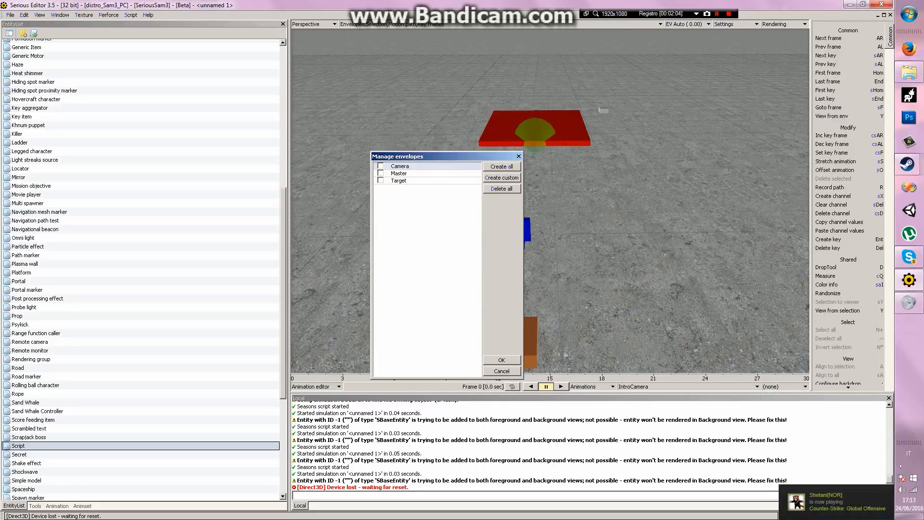
left_click(502, 359)
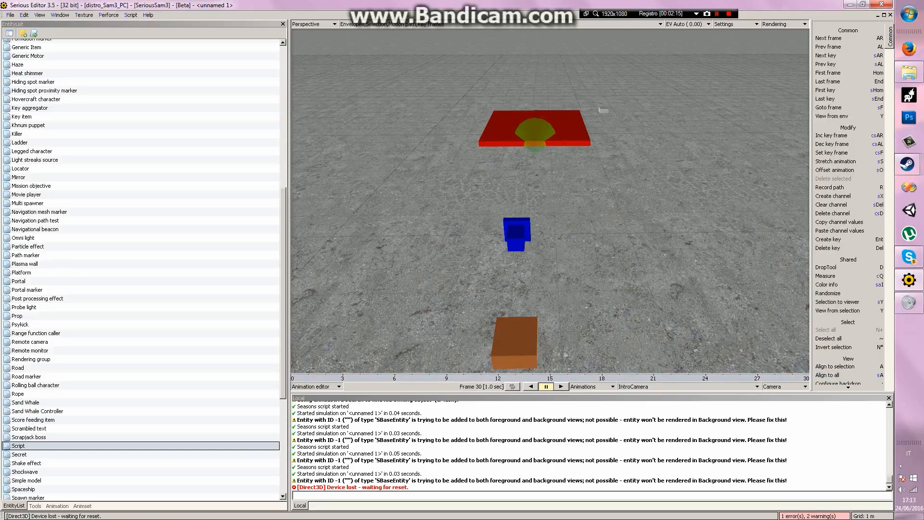
left_click(57, 506)
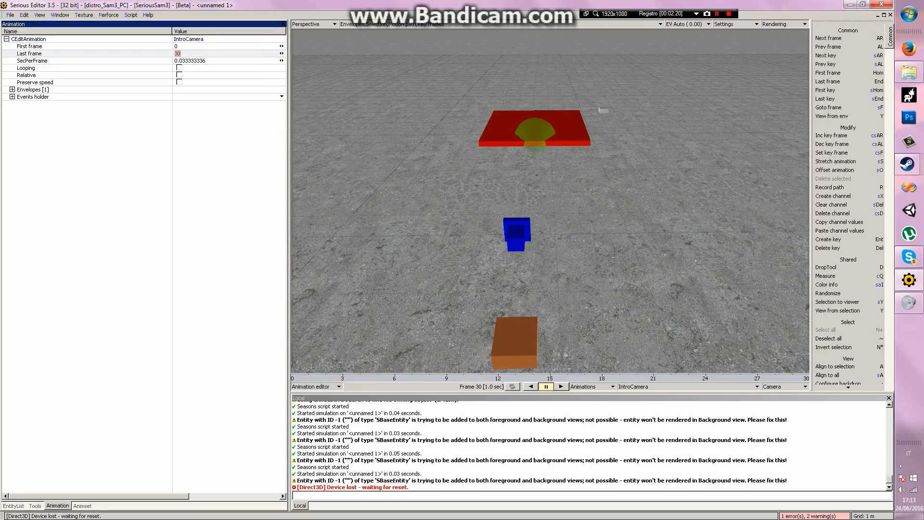
Step: Set IntroCamera's Last frame to 210
type("21")
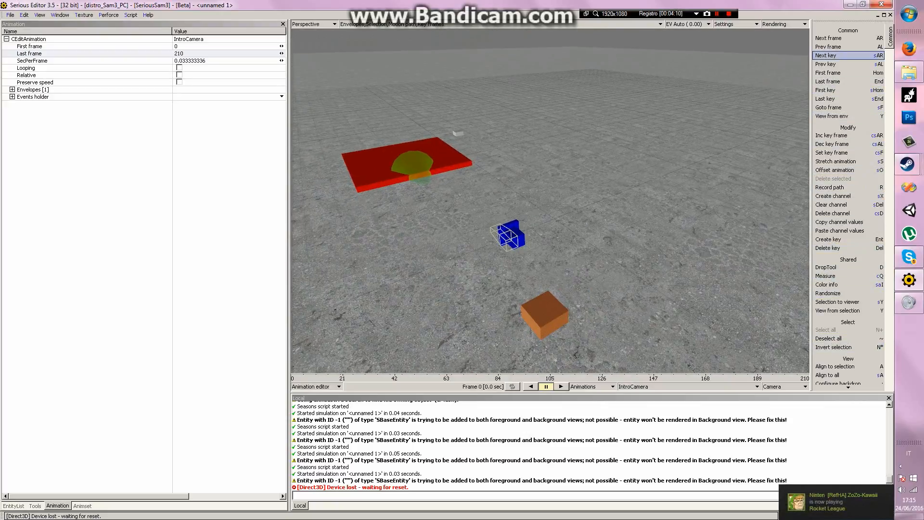
mouse_move(828, 239)
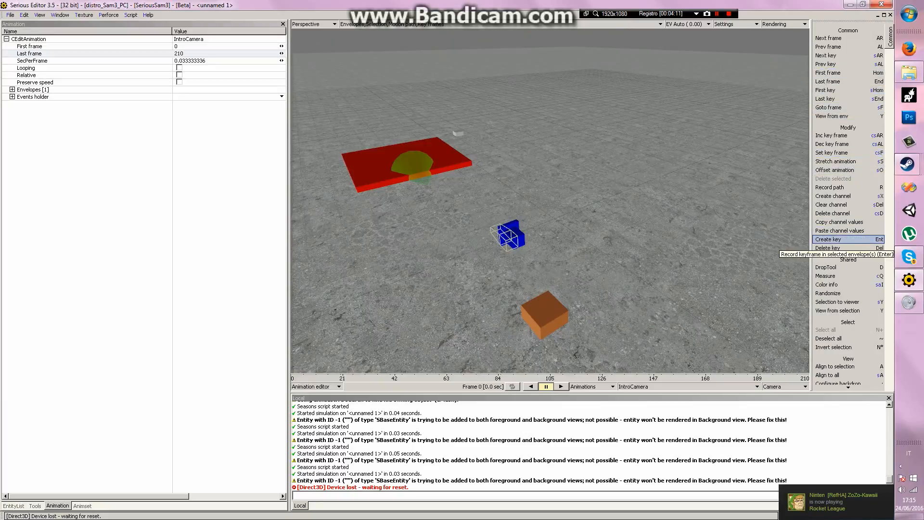
Step: Record camera keyframes at frames 0 and 60 along the intro flight path
left_click(828, 239)
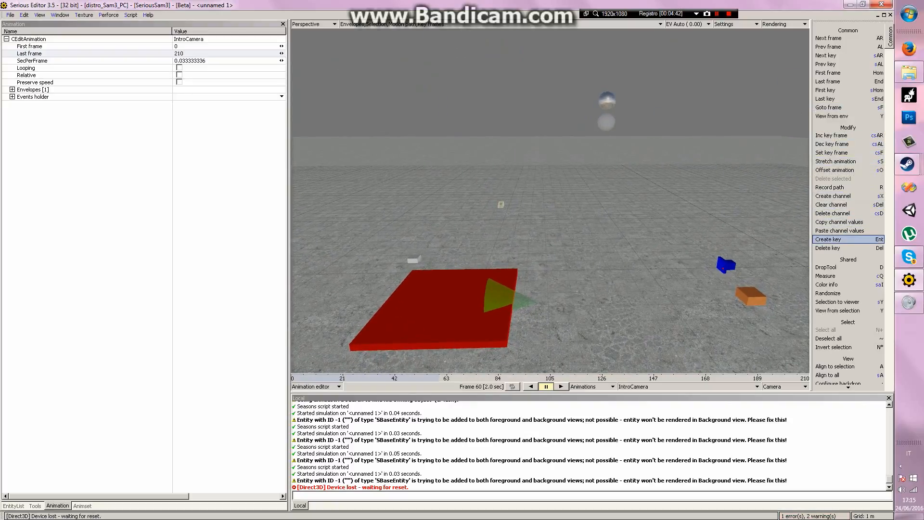
left_click(828, 240)
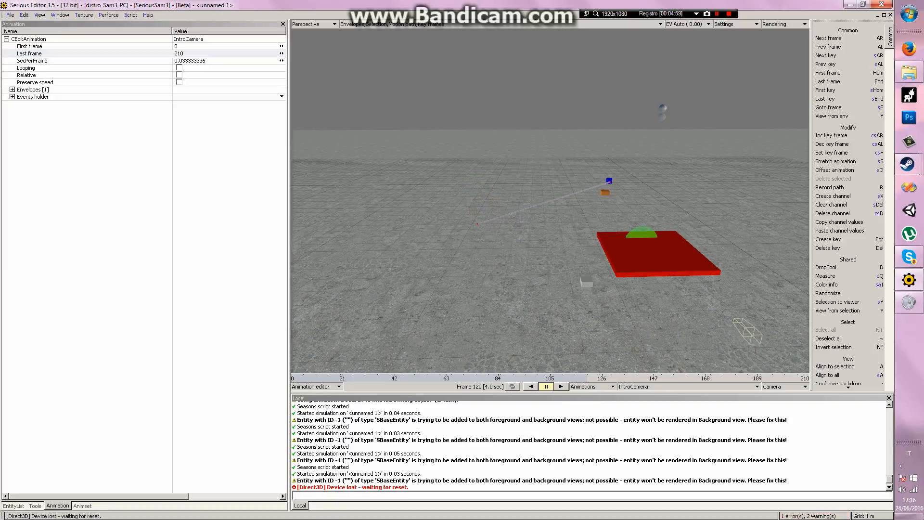
mouse_move(828, 238)
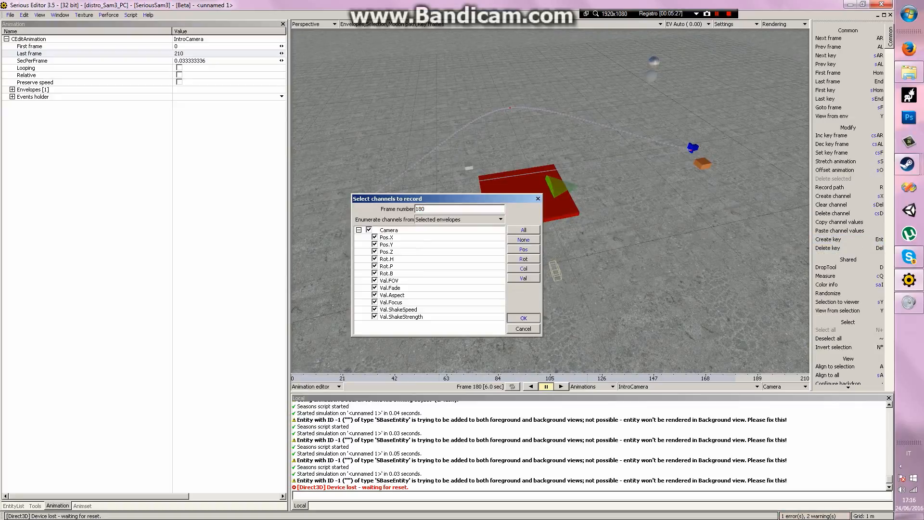
Step: Record all Camera channels at frames 180 and 210 to finish the flight path
left_click(523, 317)
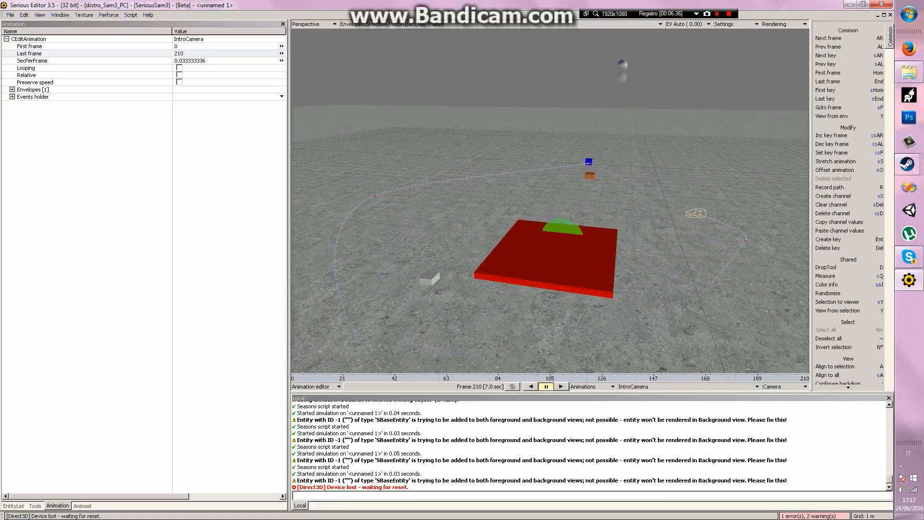
left_click(316, 387)
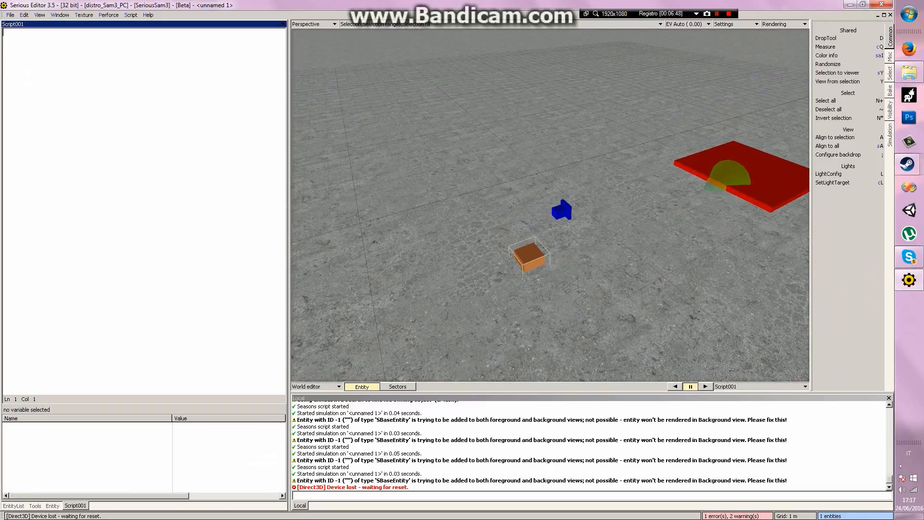
Step: Write the script's first line as a Wait with a three-second Delay
type("Wait(")
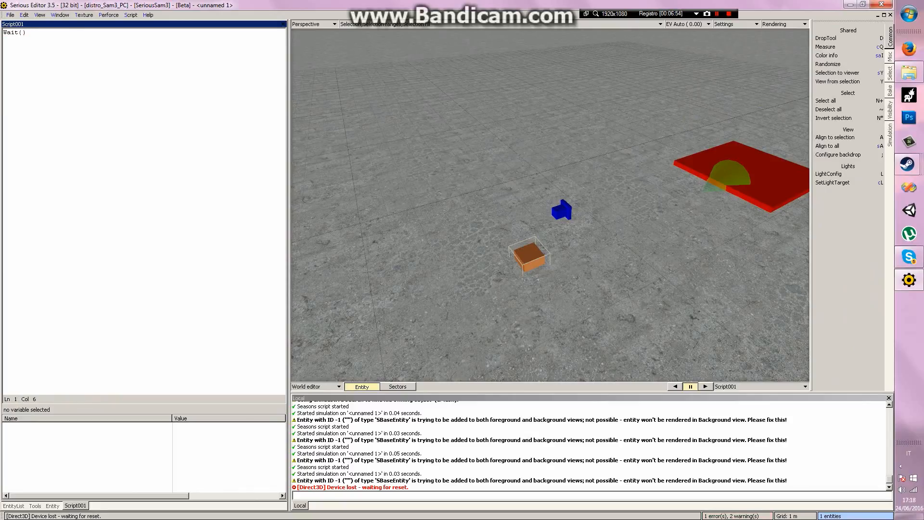
type("D(")
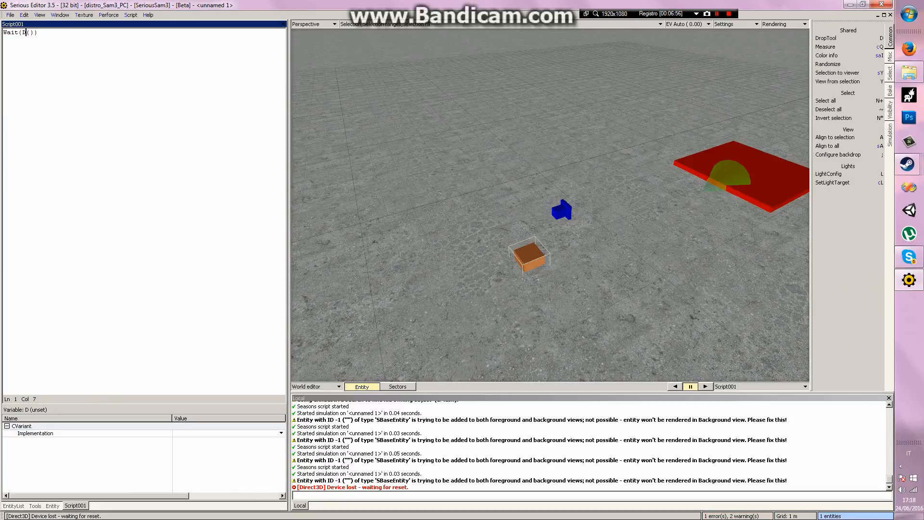
type("elay")
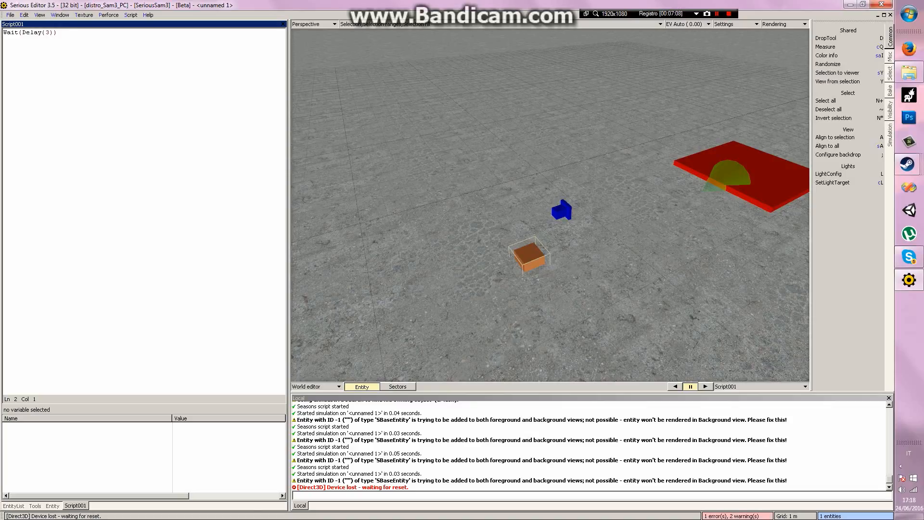
Step: Write line 2 as Camera_Intro_Level:PlayAnimWait with the animation name argument
type("Ca")
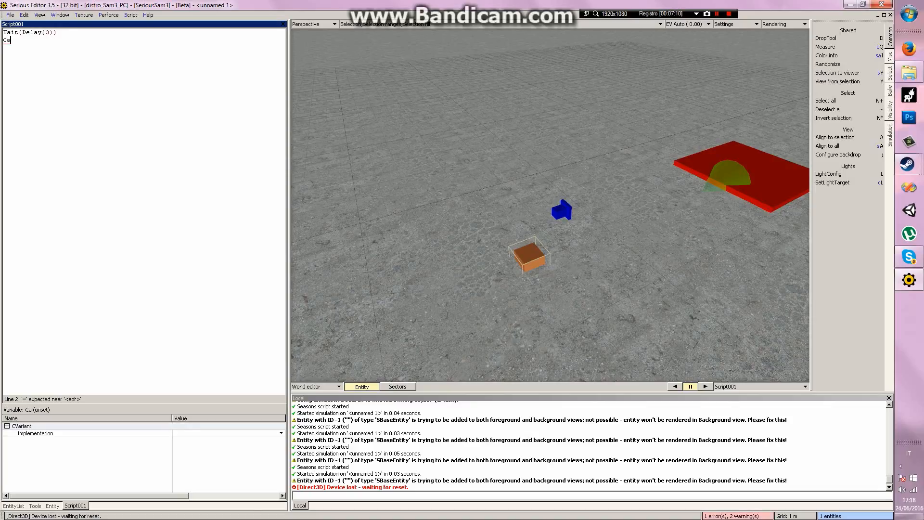
type("mera")
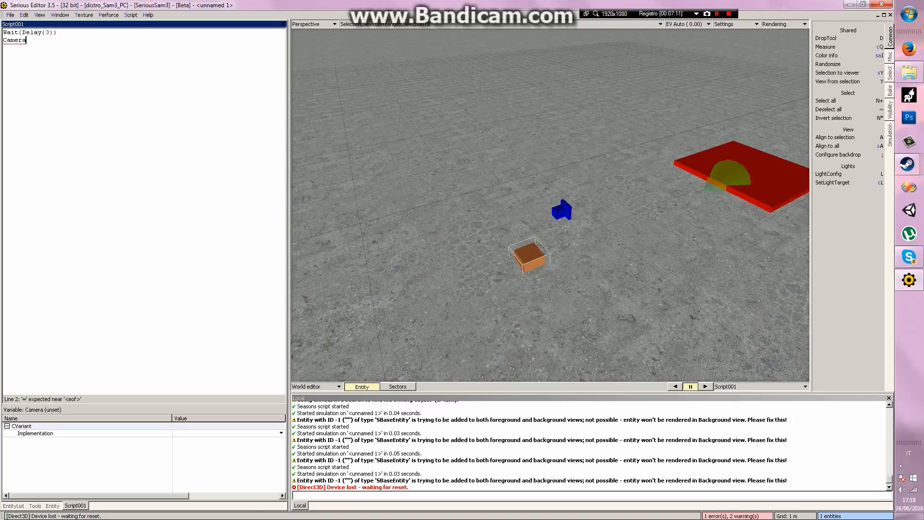
type("_Intro_Level:")
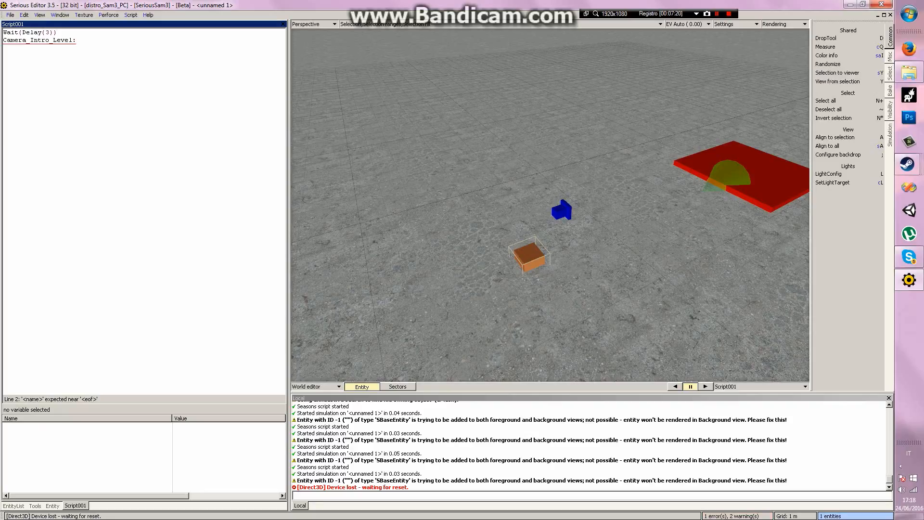
type("Play")
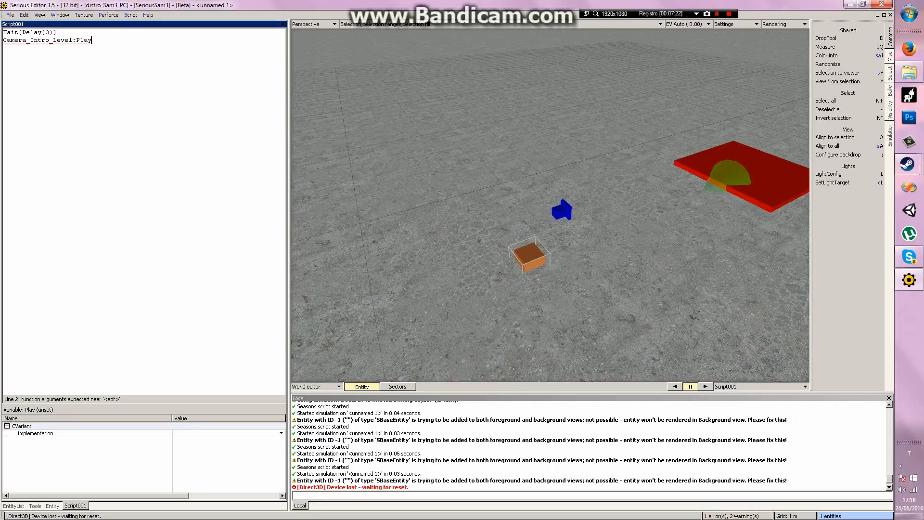
type("Anim")
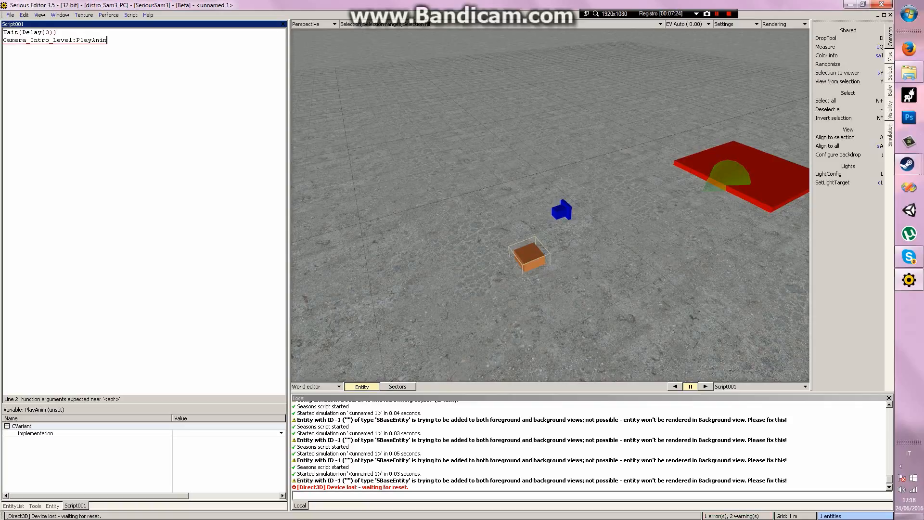
type("Wait")
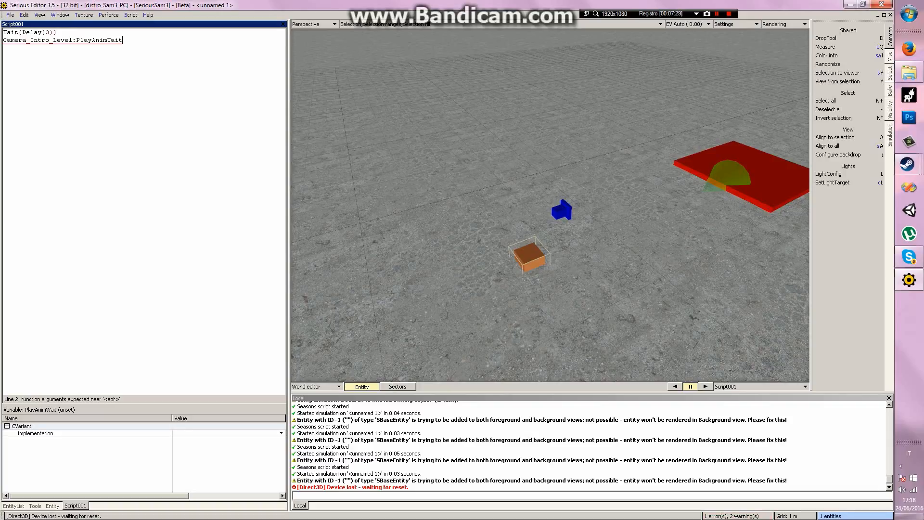
type("(")
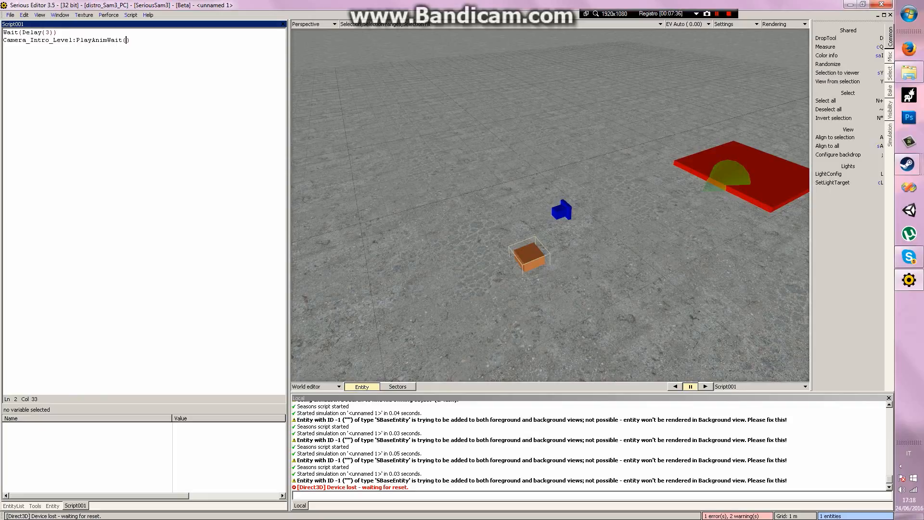
type("2")
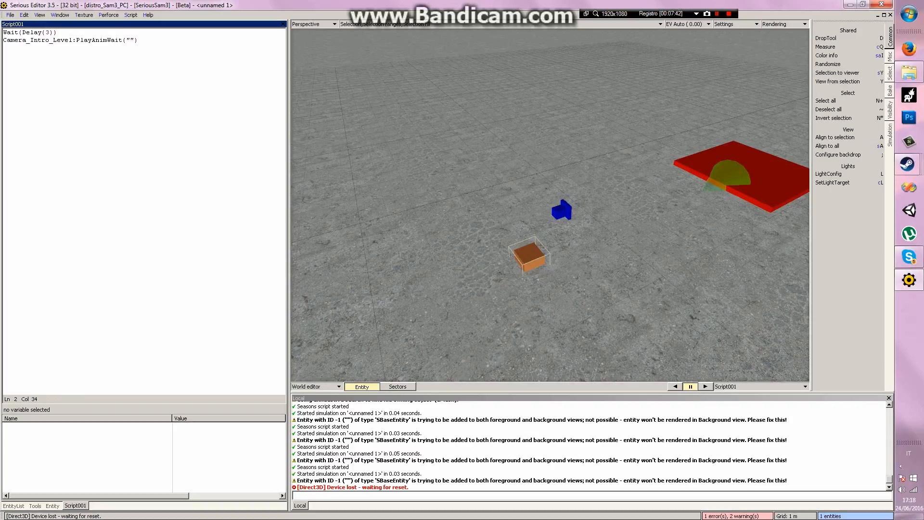
type("CameraIntro")
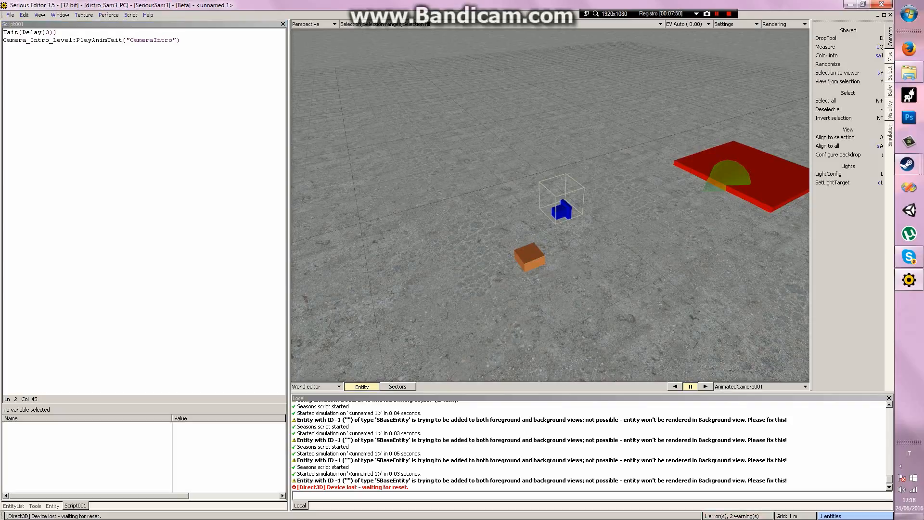
Step: Check the camera's Anim configuration and complete the argument as "IntroCamera"
left_click(52, 505)
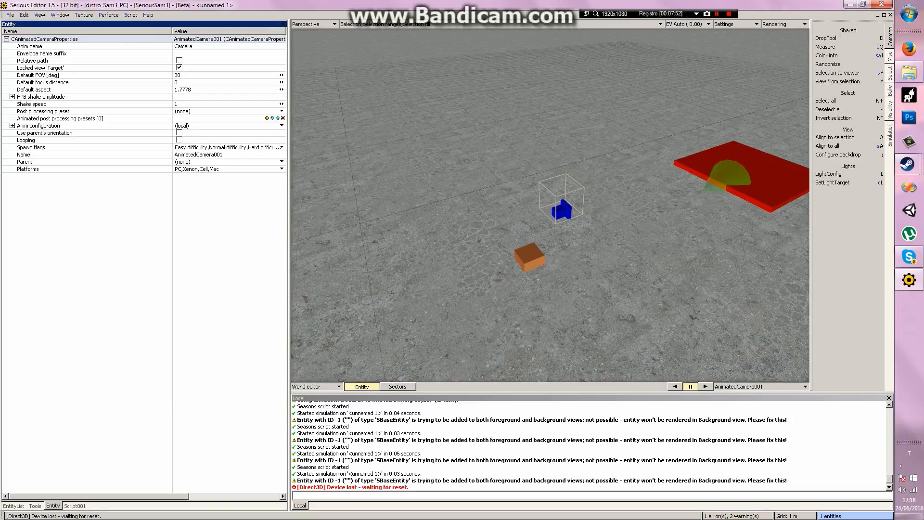
left_click(12, 125)
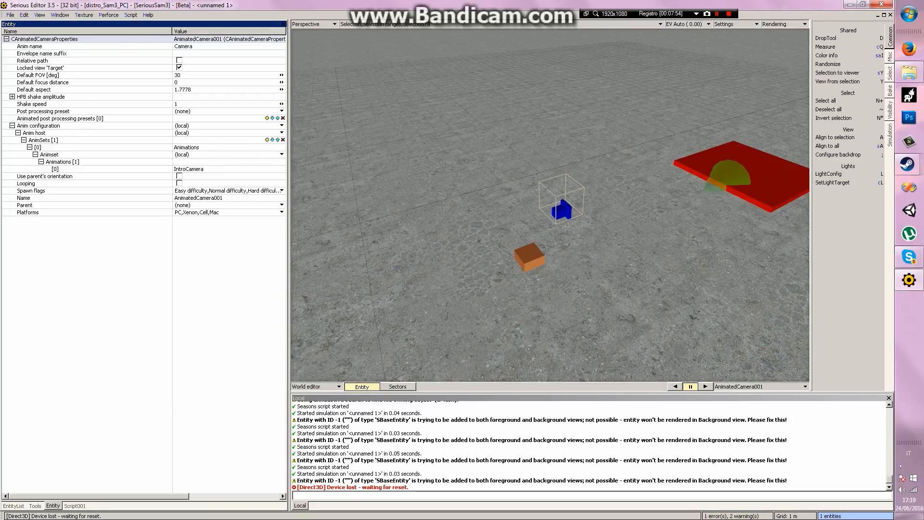
left_click(75, 506)
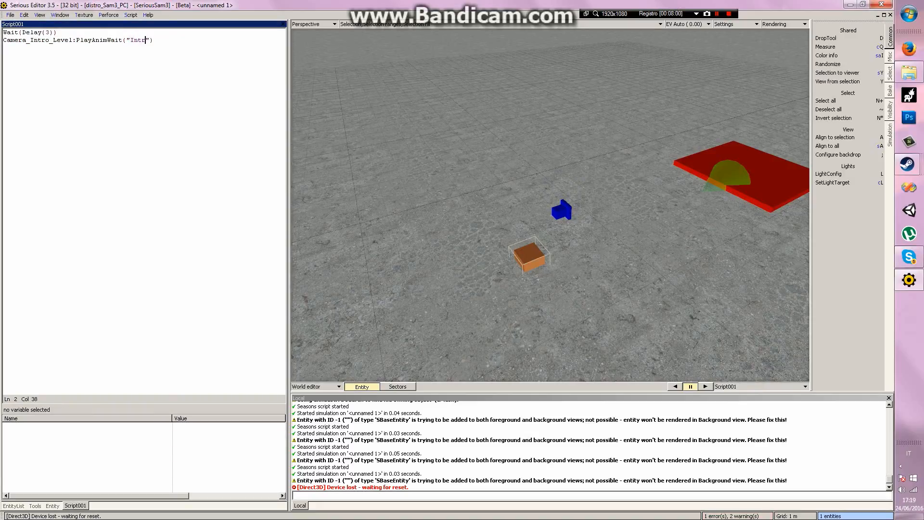
type("oCamera")
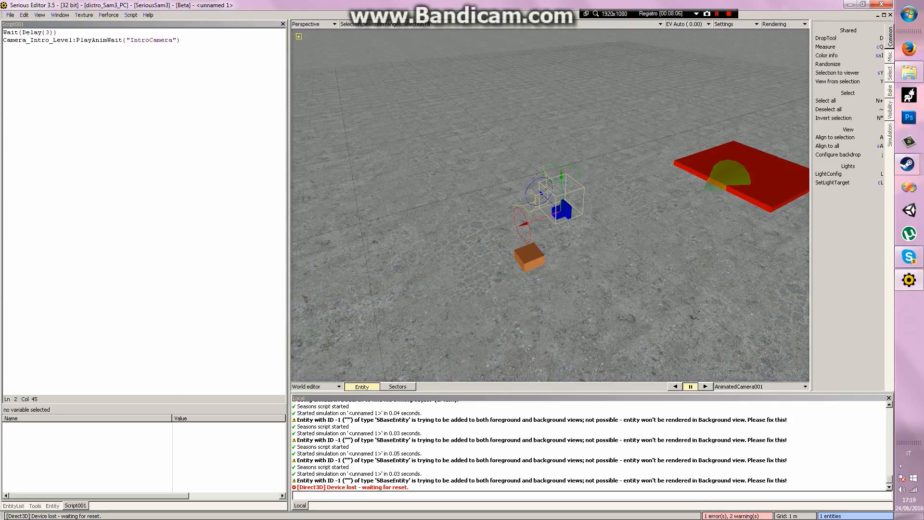
double_click(38, 40)
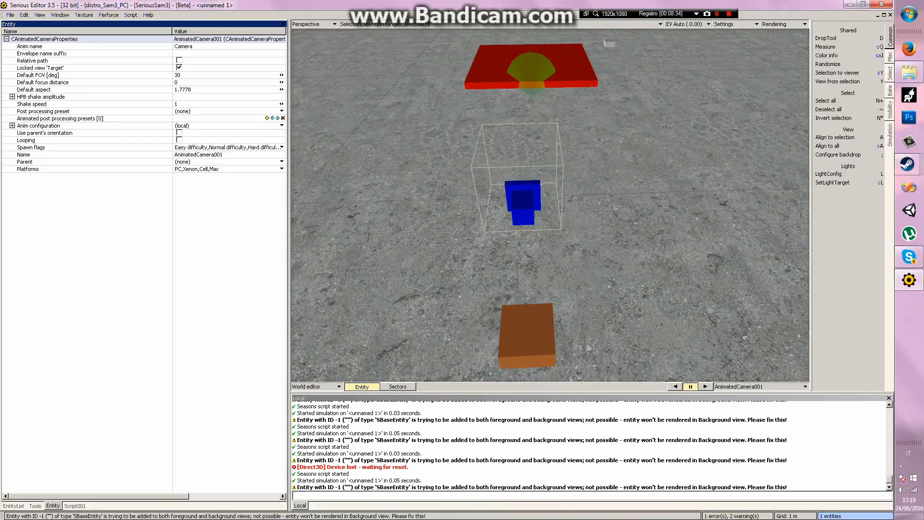
Step: Set the camera's HPB shake amplitude x value to 0.1
left_click(6, 96)
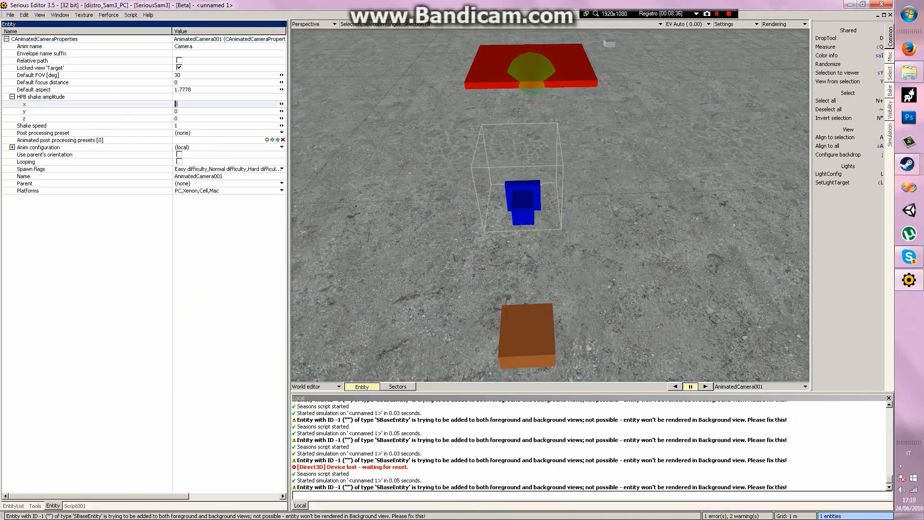
type("0.1")
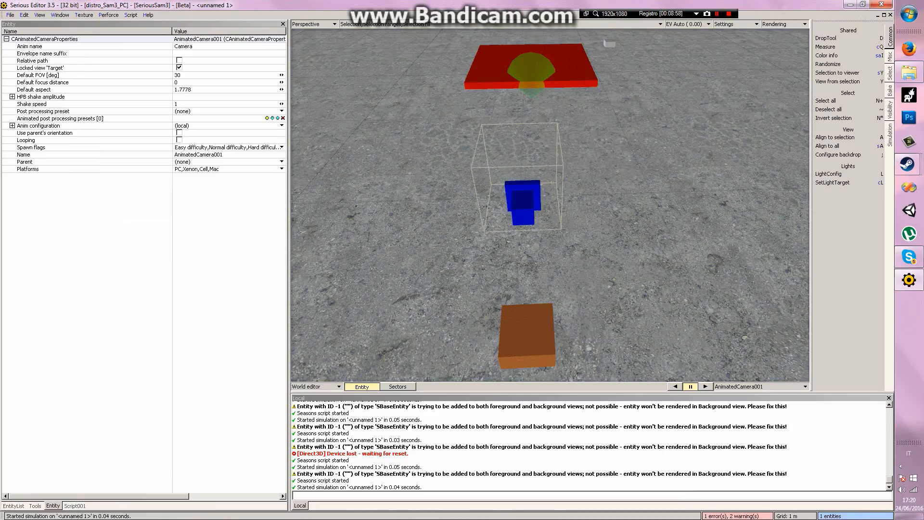
Step: Collapse HPB shake amplitude and set Post processing preset to (local)
left_click(12, 97)
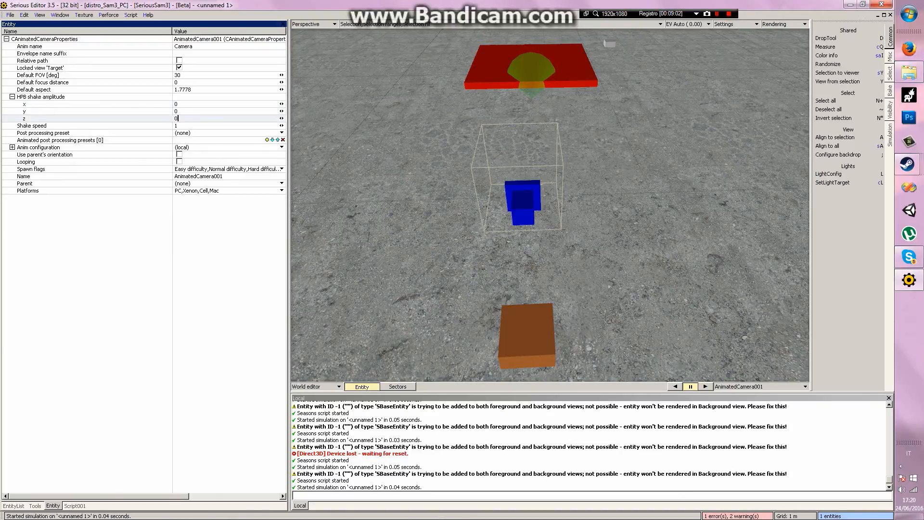
left_click(4, 97)
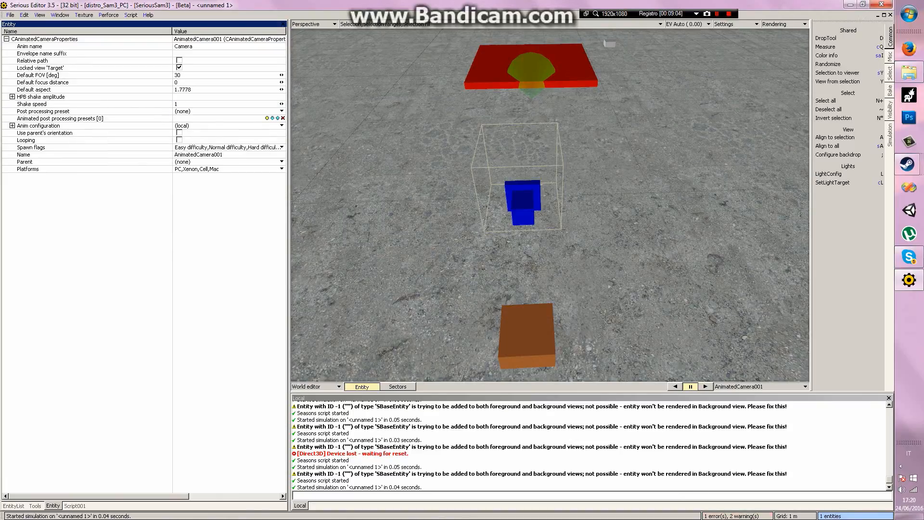
left_click(13, 125)
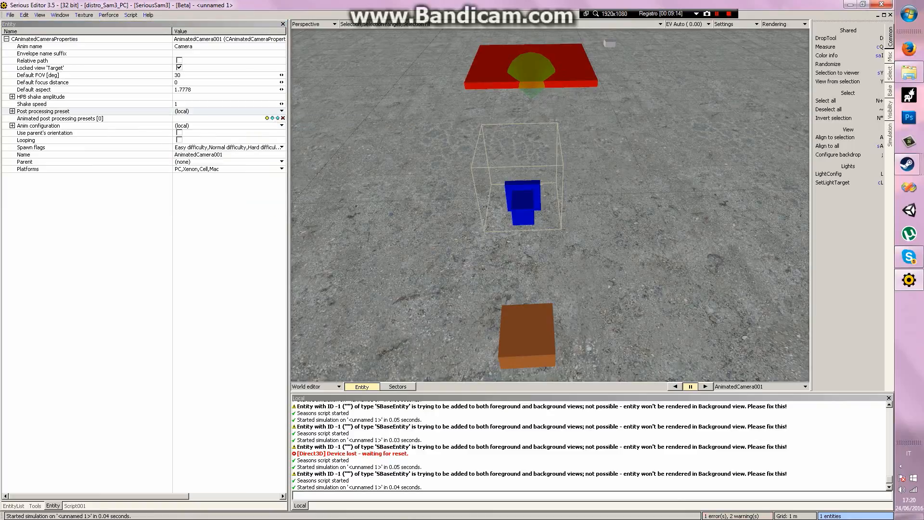
Step: Select SimpleModel001 to show its properties
left_click(12, 111)
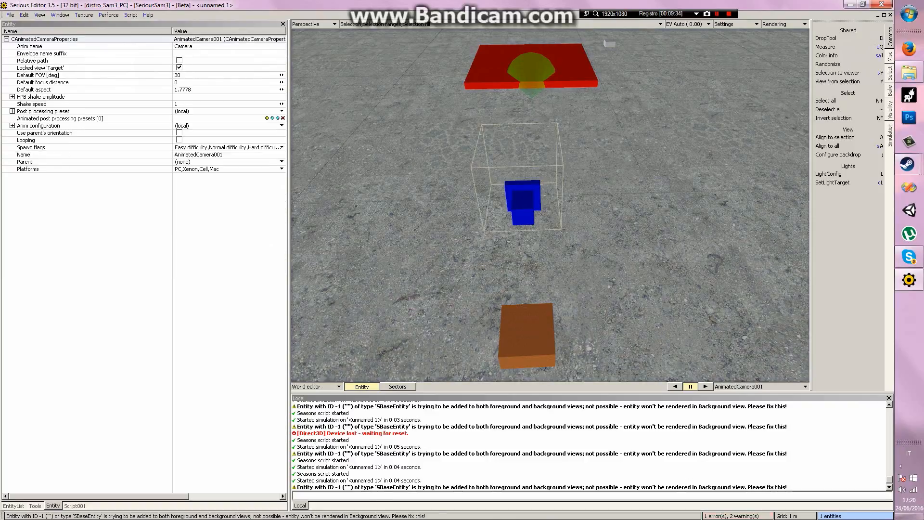
left_click(11, 111)
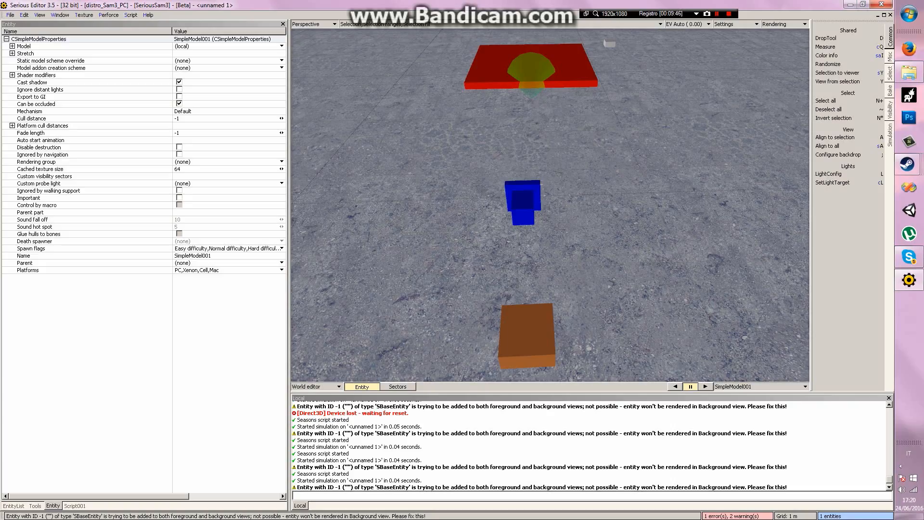
Step: Pick Animated mover in the EntityList to place AnimatedMover001 beside the red platform
left_click(526, 333)
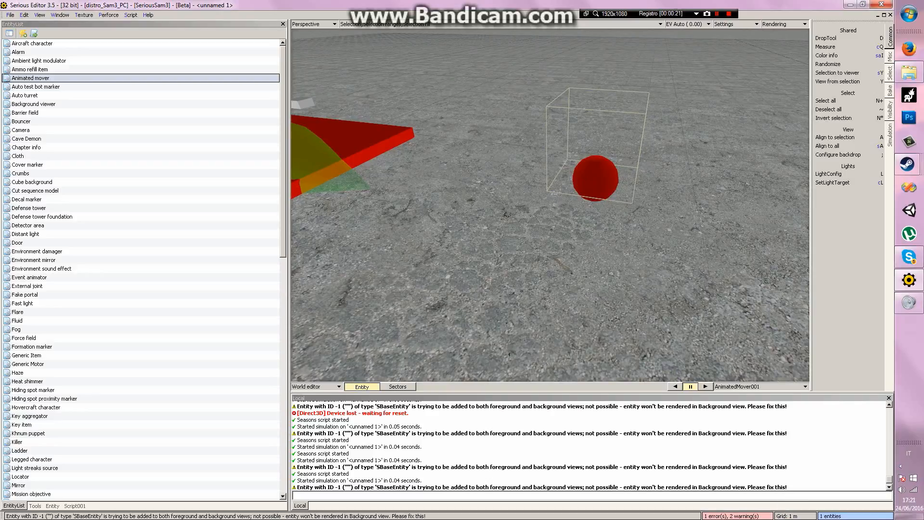
Step: Place a Static model under the mover and browse for its model file in Vehicles
left_click(23, 338)
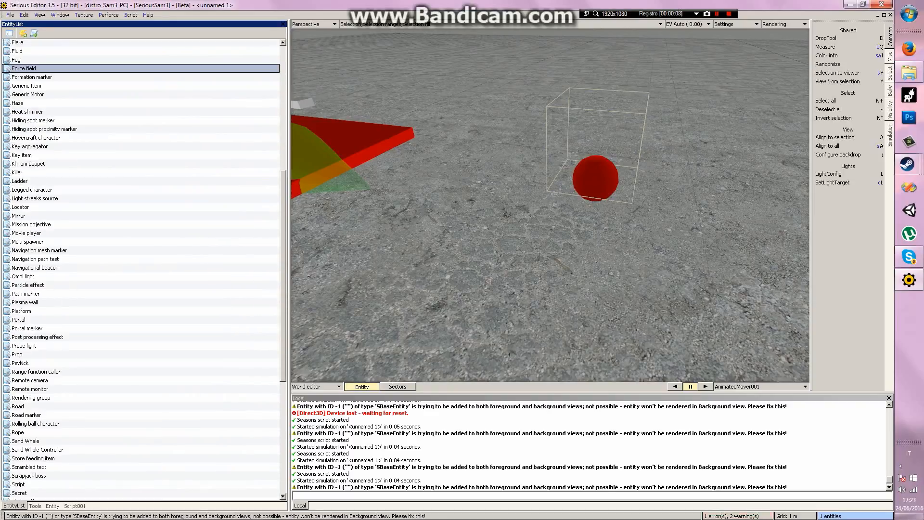
scroll("down", 3)
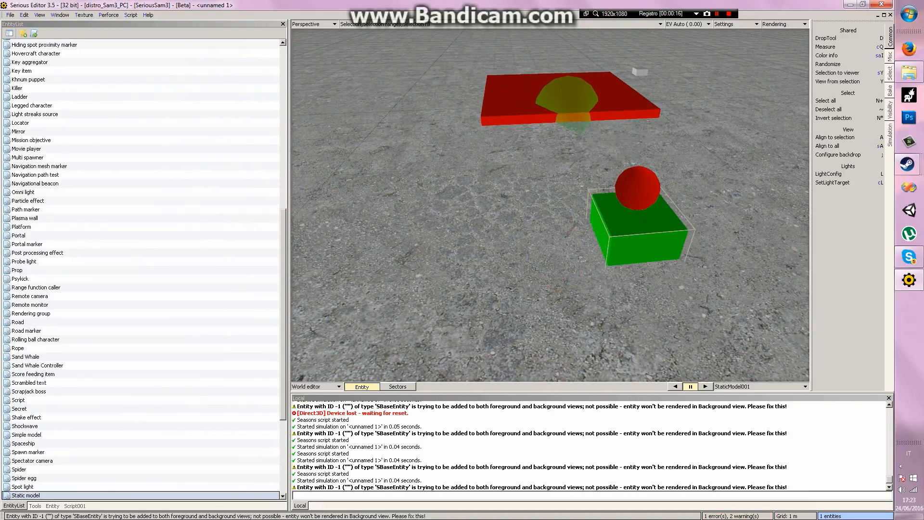
left_click(52, 506)
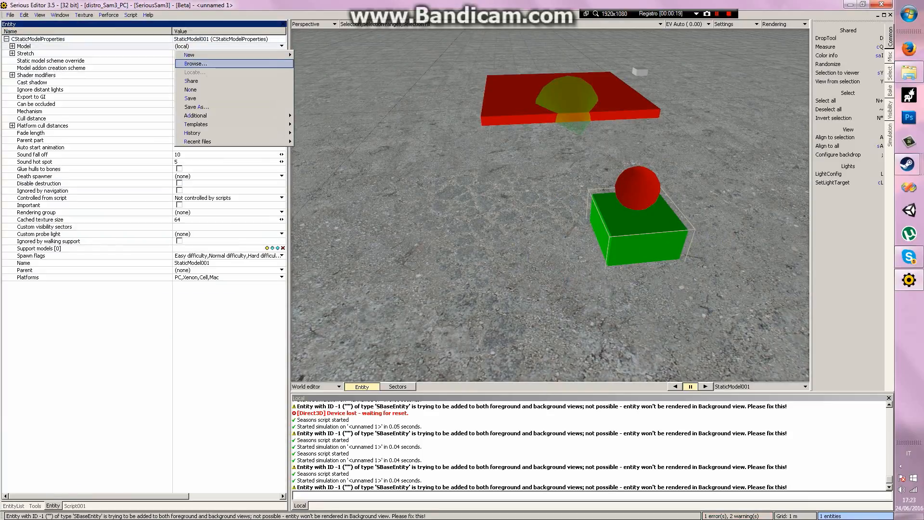
left_click(194, 64)
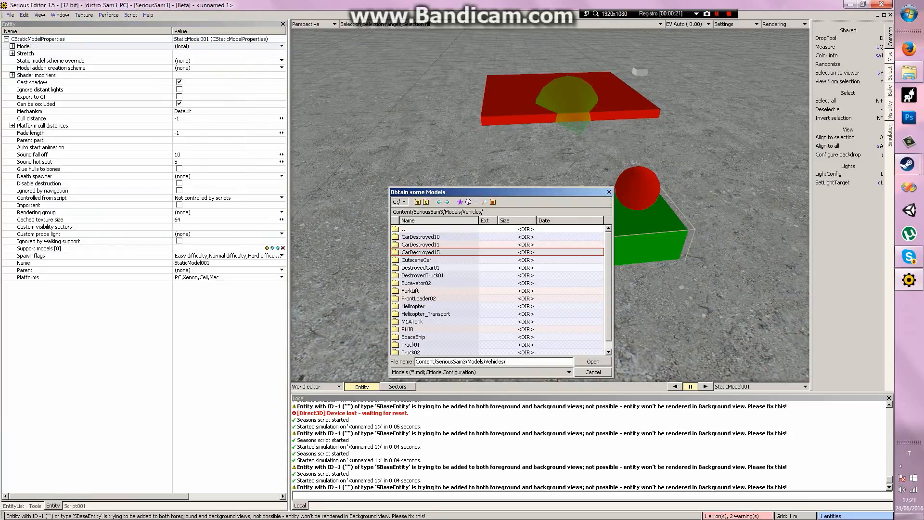
Step: Load the tank's .mdl file so StaticModel001 displays a tank
double_click(413, 306)
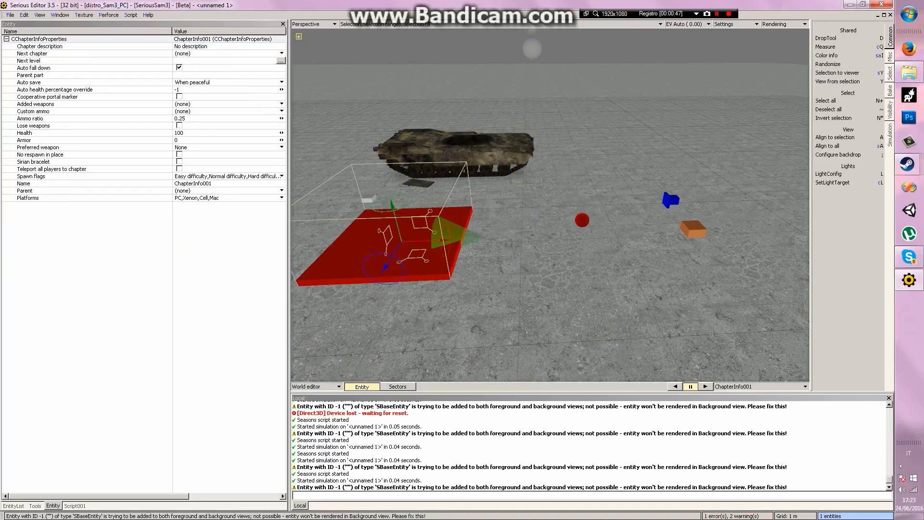
left_click(436, 153)
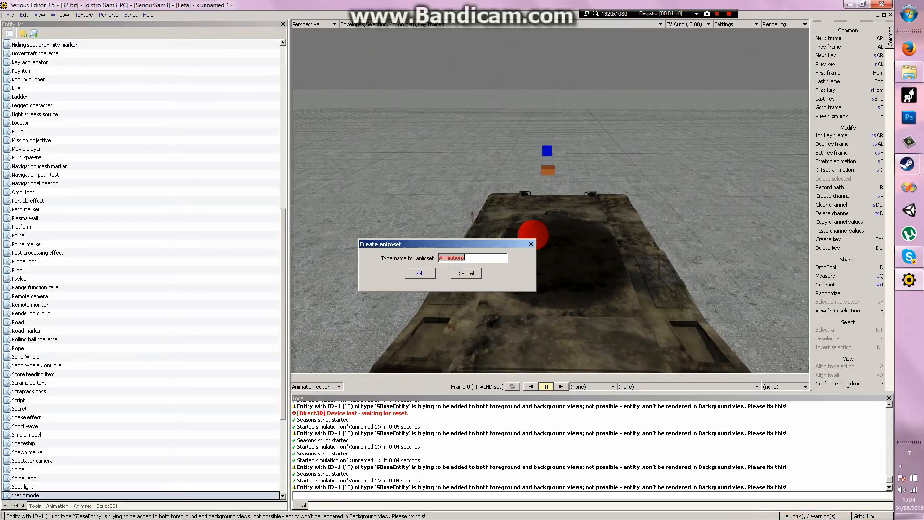
Step: Create the Animations animset with a Default animation and manage its AnimatedMover envelope
left_click(419, 273)
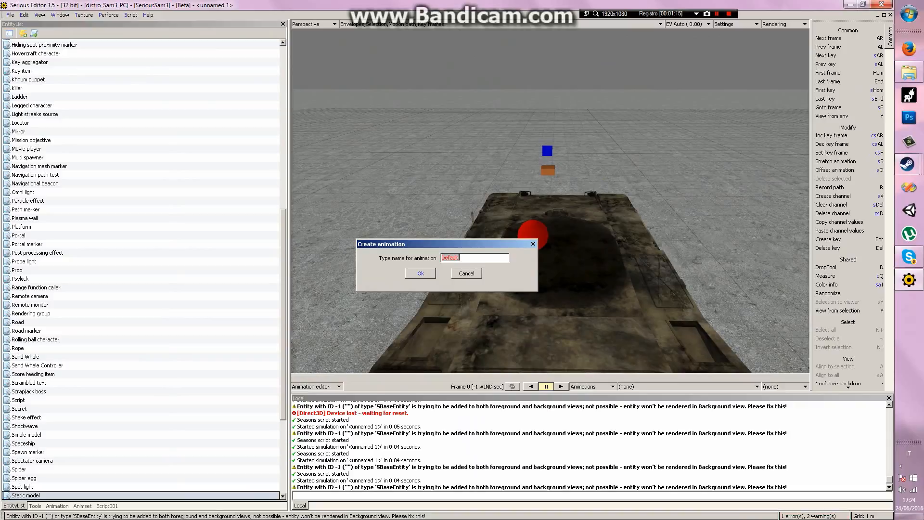
left_click(420, 272)
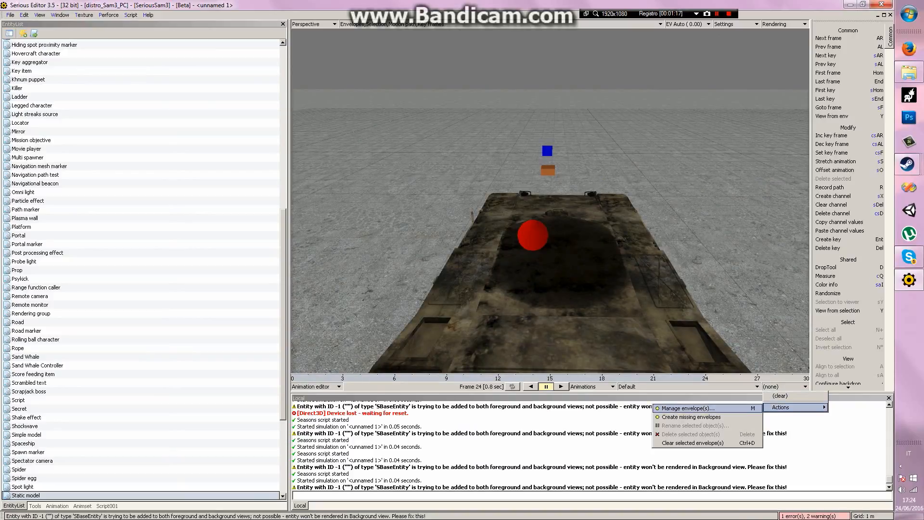
left_click(687, 408)
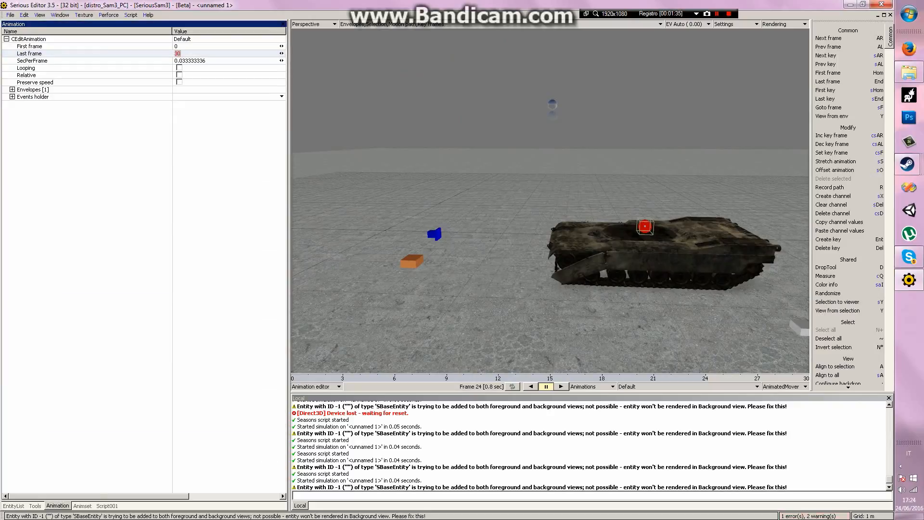
Step: Set Last frame to 90 and record mover path keys at frames 0 and 45
type("90")
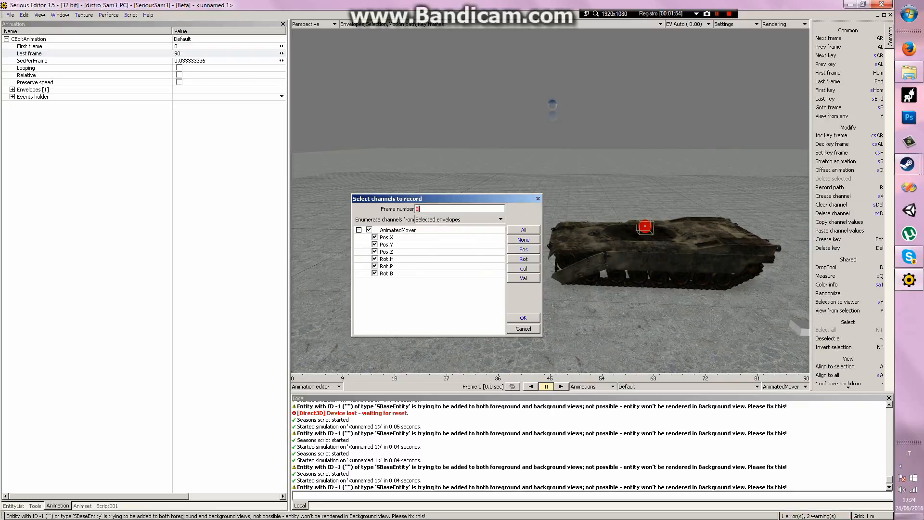
left_click(522, 317)
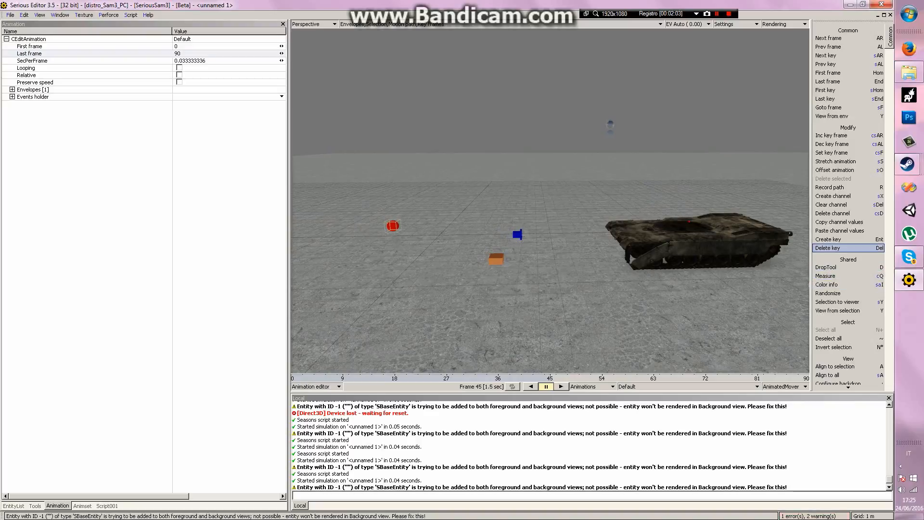
left_click(828, 238)
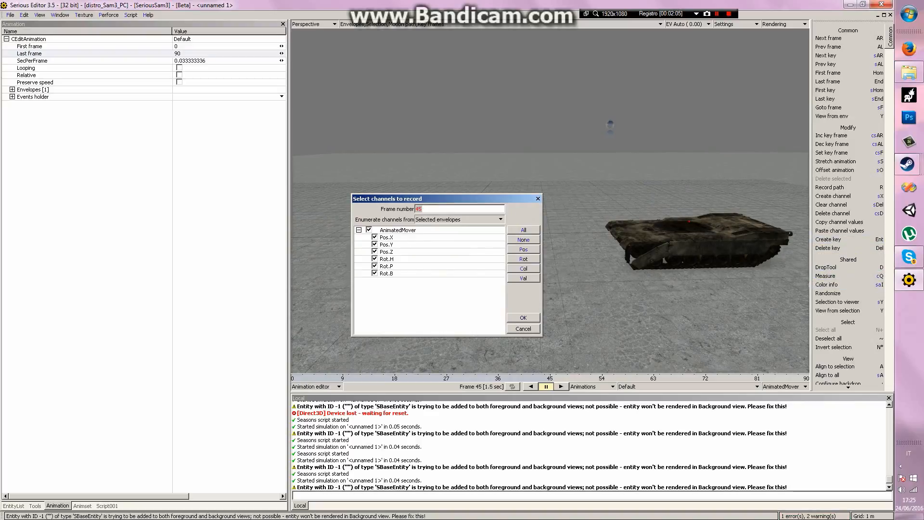
left_click(522, 317)
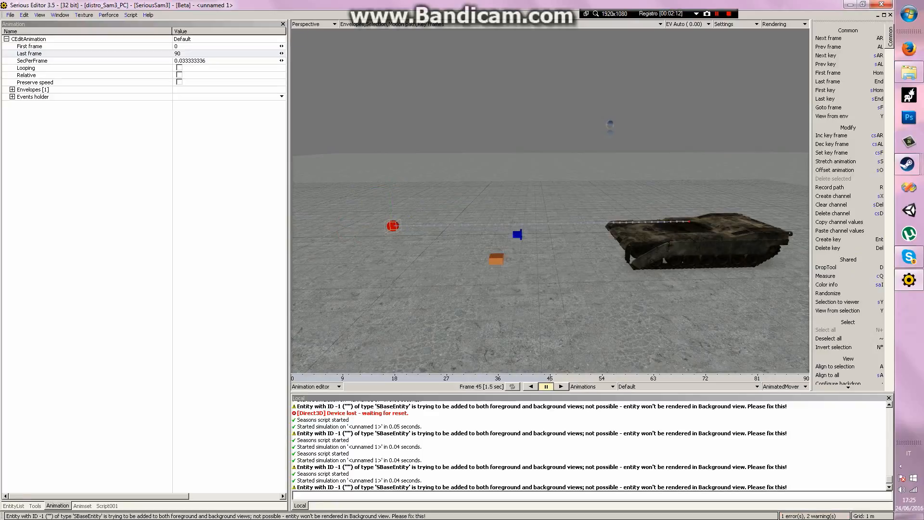
left_click(317, 386)
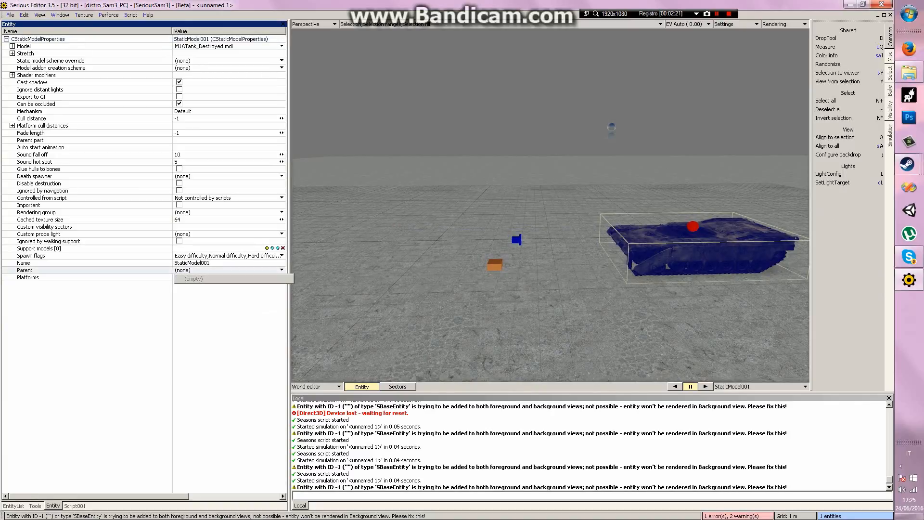
Step: Set the animated mover as StaticModel001's parent
left_click(317, 386)
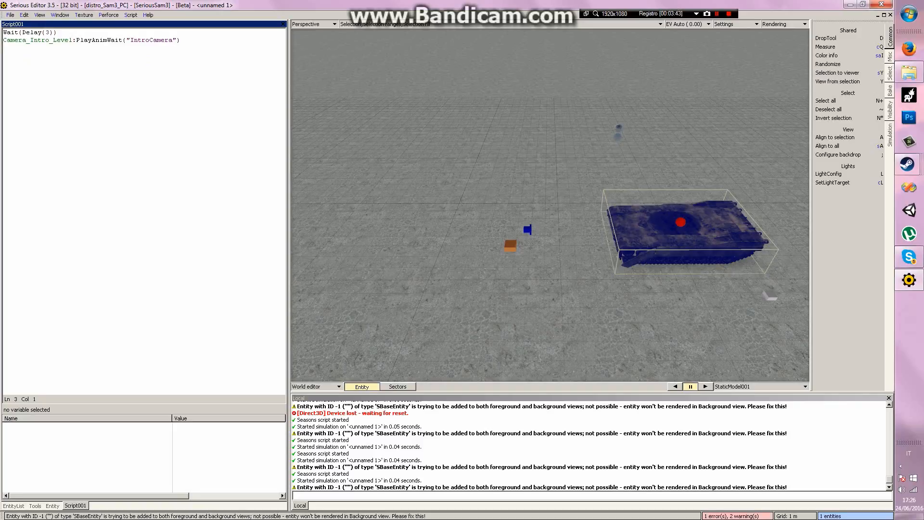
Step: Add Wait(Delay(5)) and TankAnim:PlayAnimWait("Default") to Script001
type("Wait")
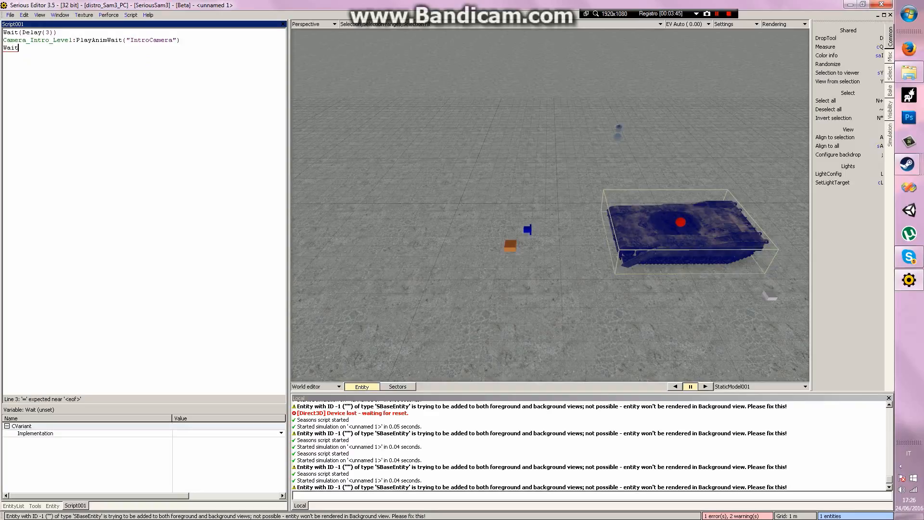
type("(Delay(")
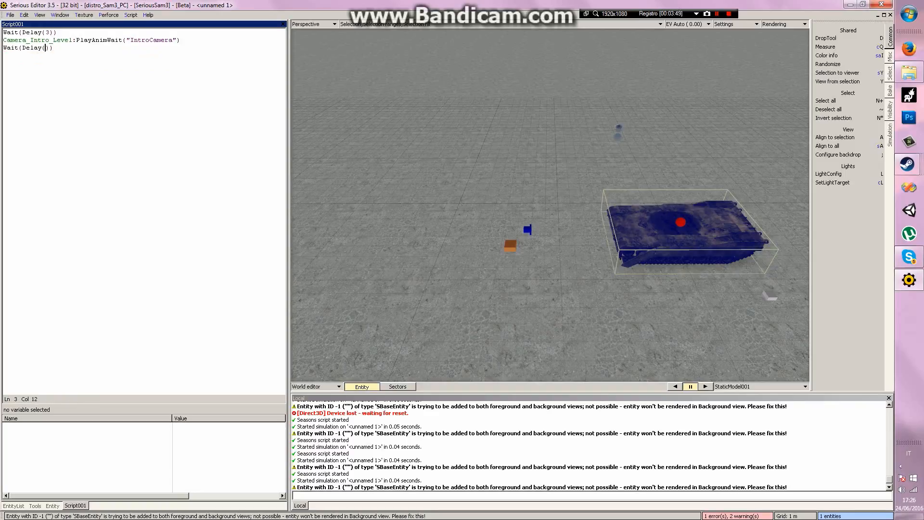
type("5")
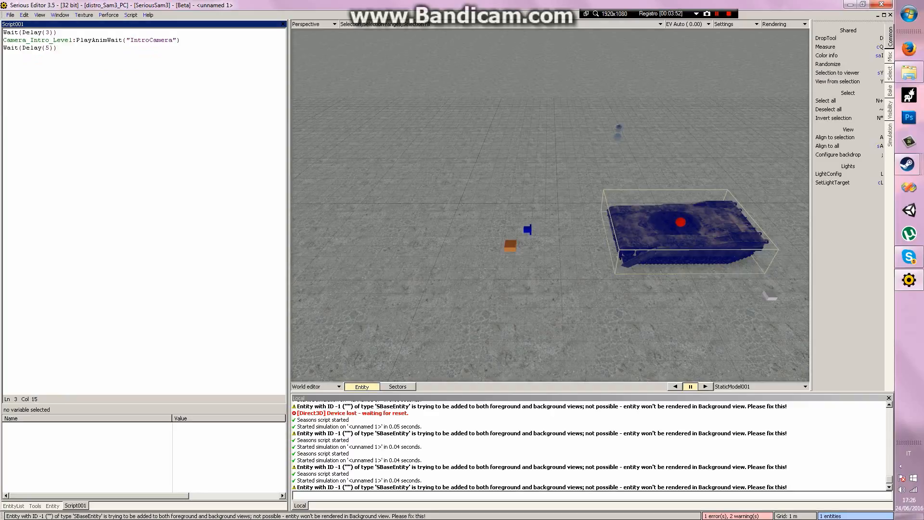
type("Tank")
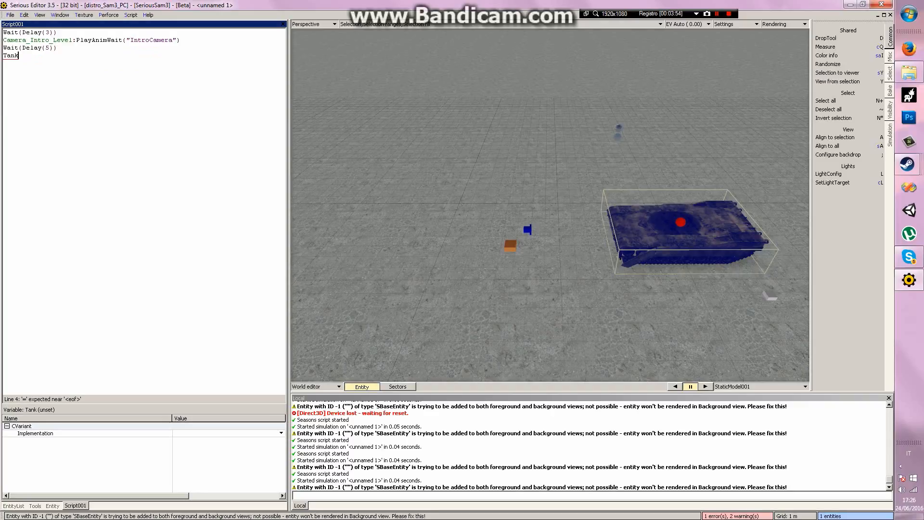
type("Anim")
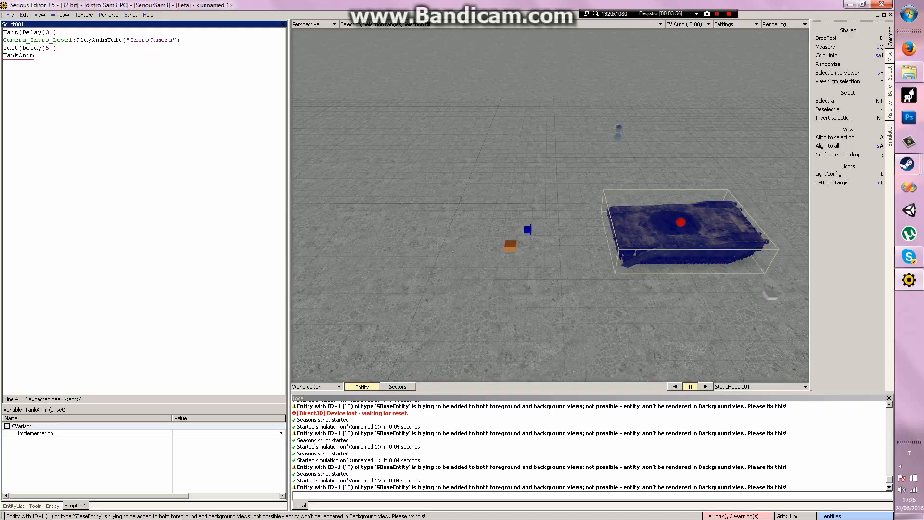
type(":")
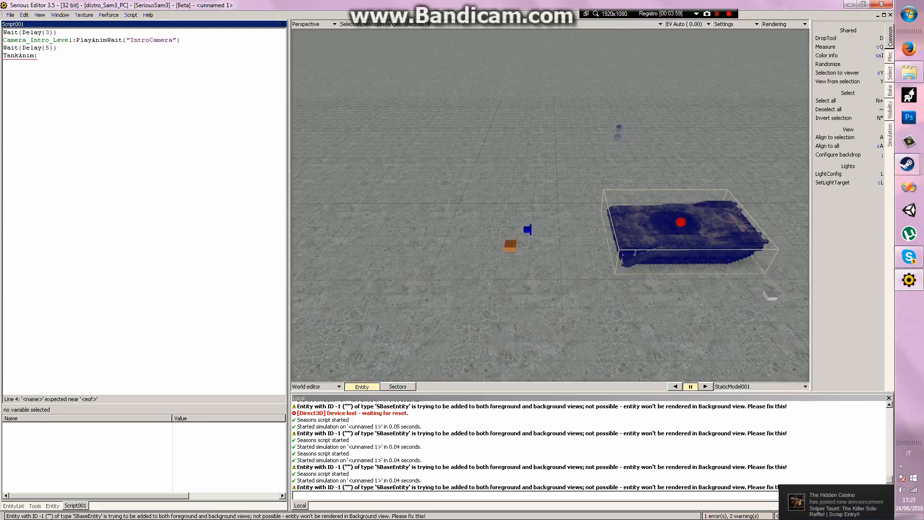
type("Play")
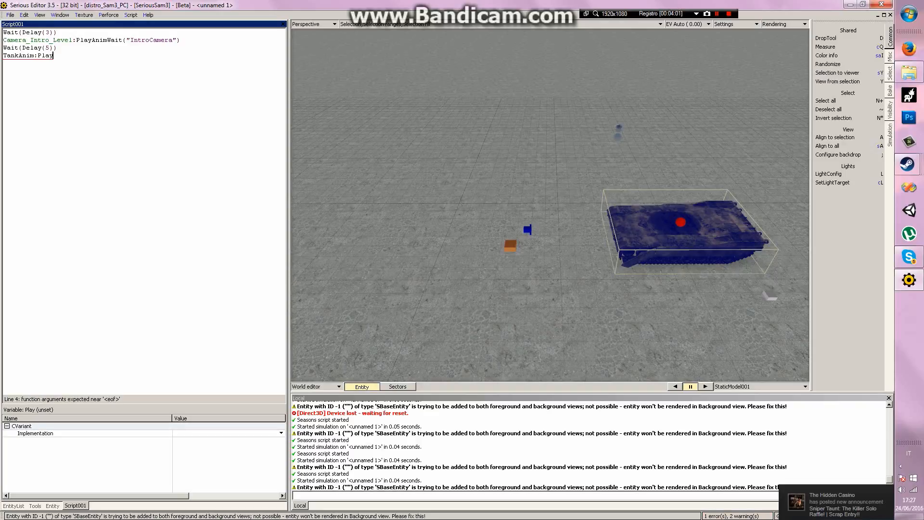
type("AnimWait(\"")
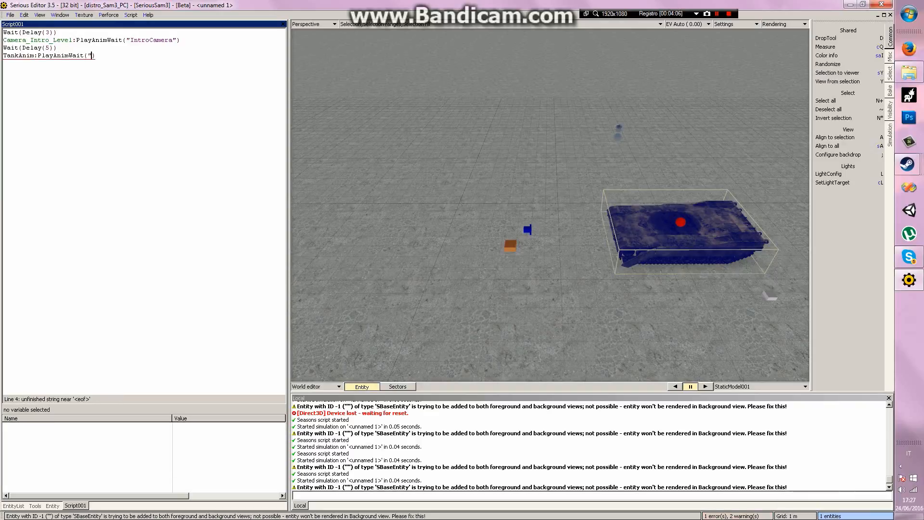
type("Defau\"")
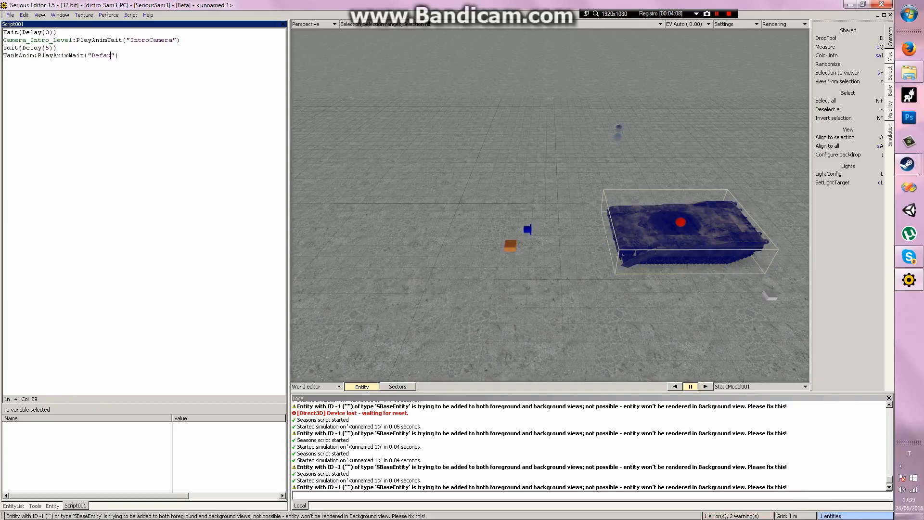
type("lt")
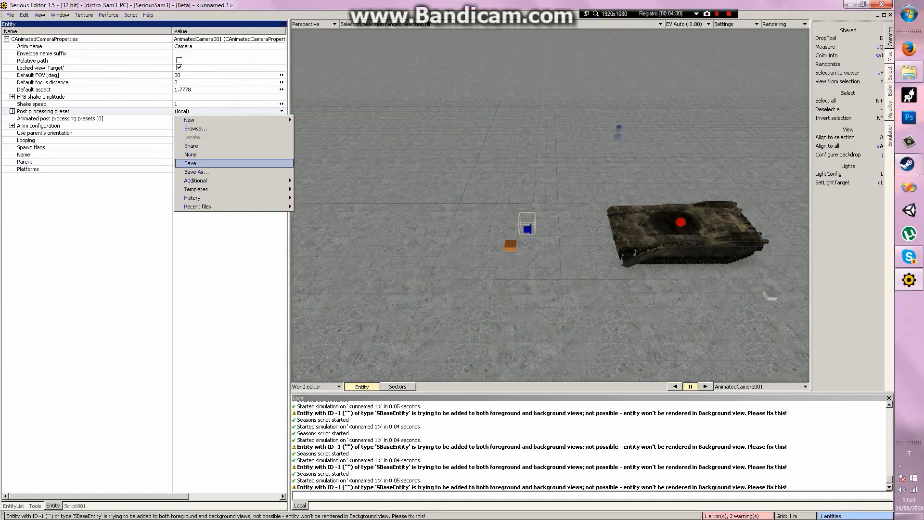
Step: Set the intro camera's Post processing preset to None and enter 0.1
left_click(190, 154)
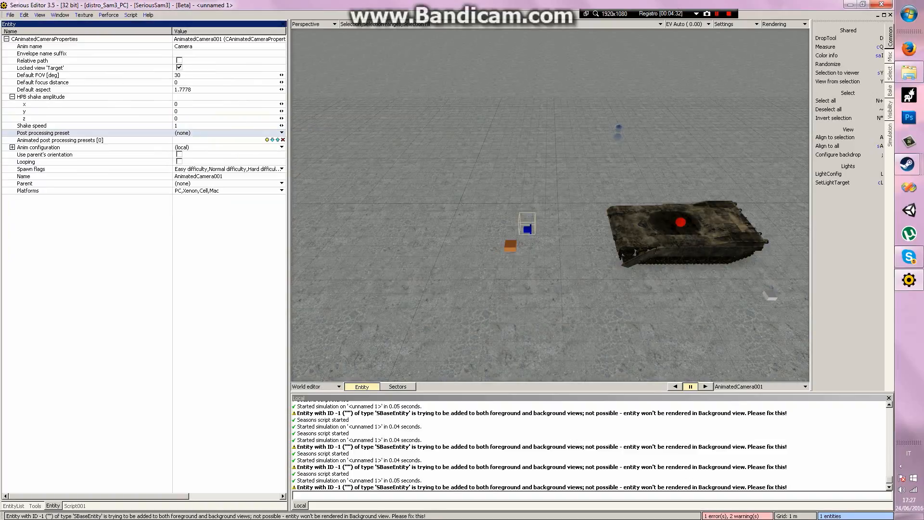
type("0.1")
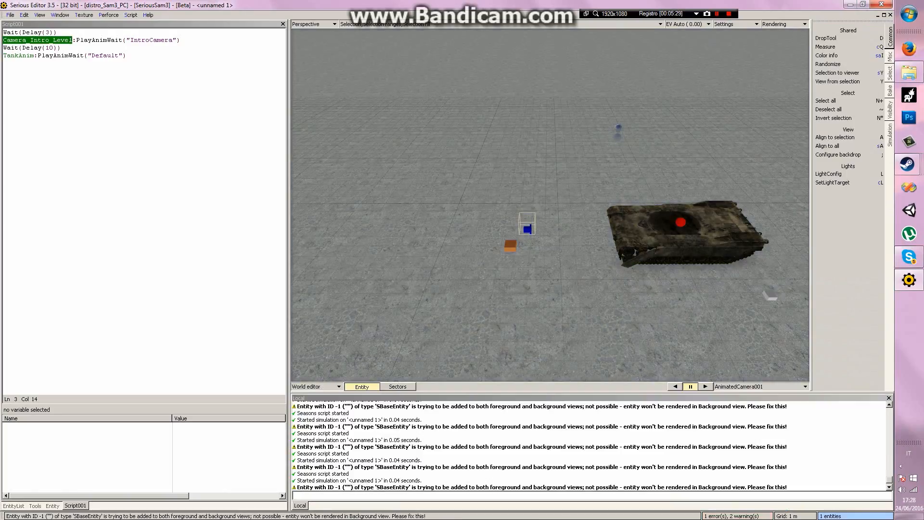
Step: Tick the Target envelope for the IntroCamera animation alongside Camera
left_click(316, 386)
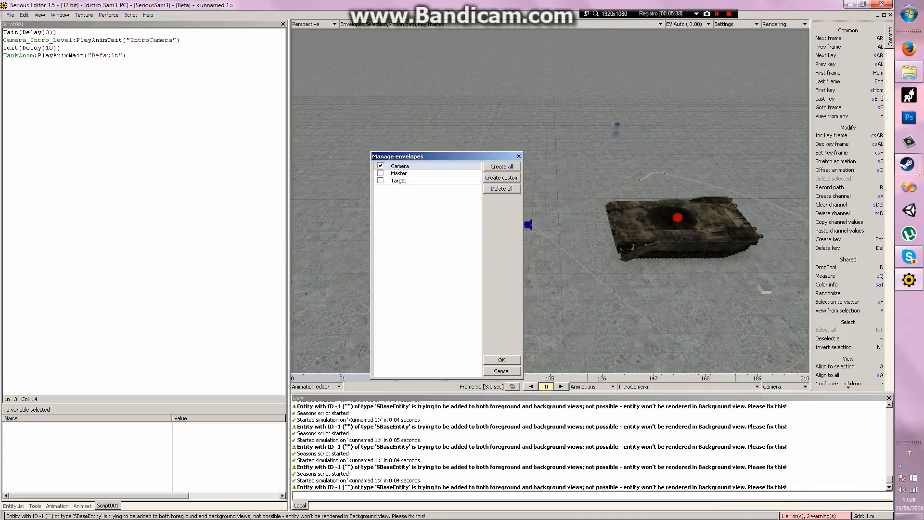
left_click(380, 180)
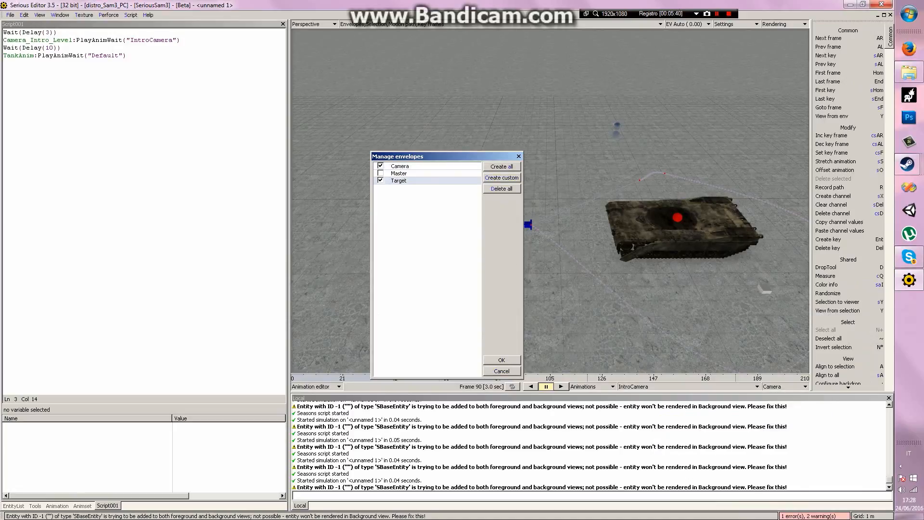